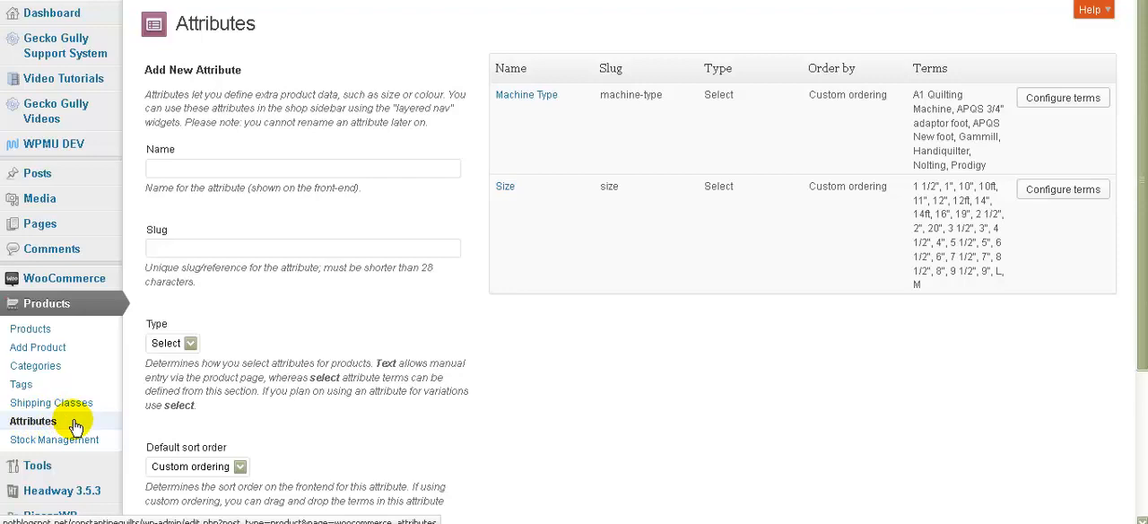
mouse_move(516, 350)
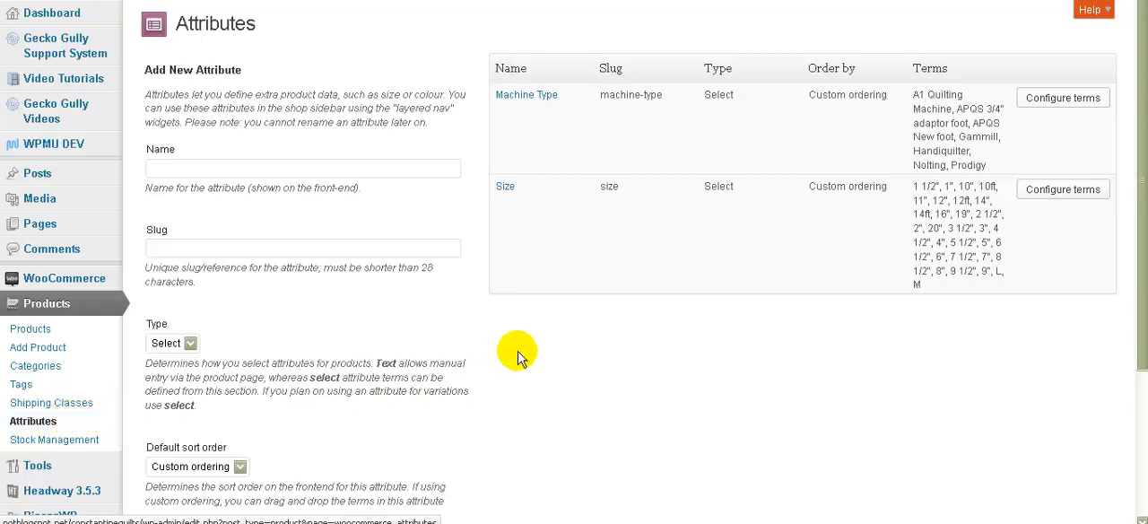
mouse_move(535, 111)
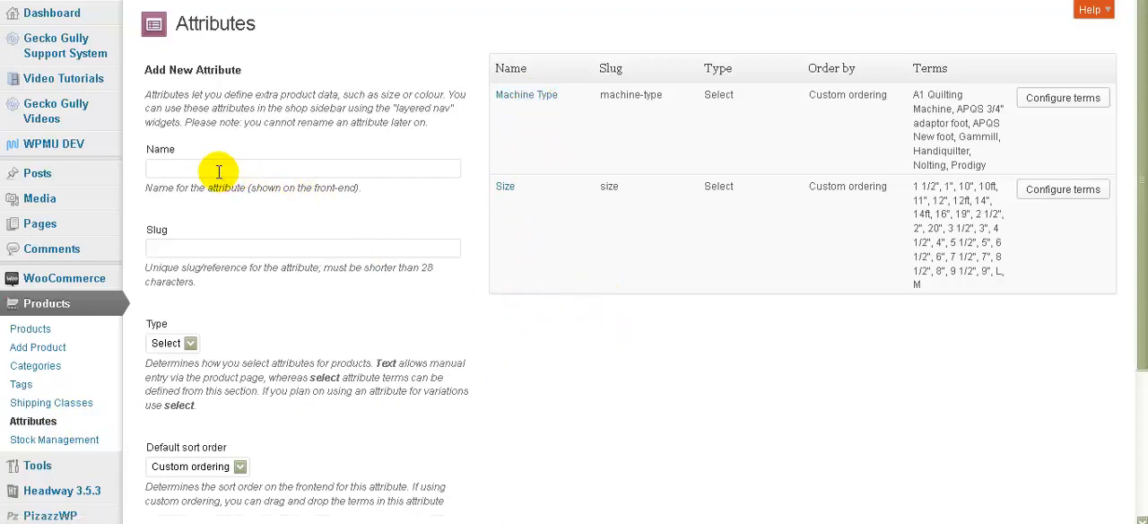
Step: Name the new attribute Colour and review its Type and Default sort order options
type("Colour")
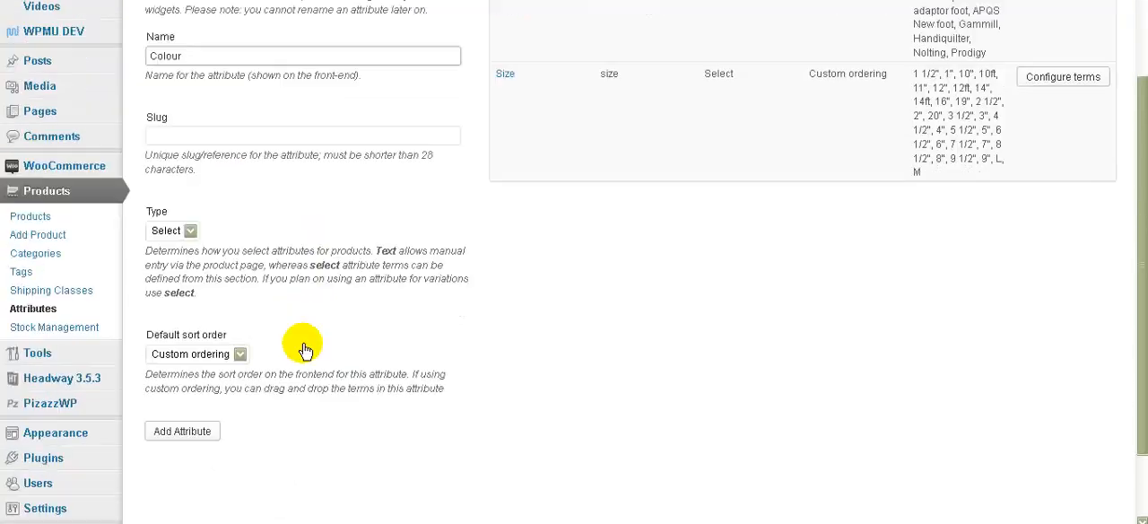
scroll("down", 3)
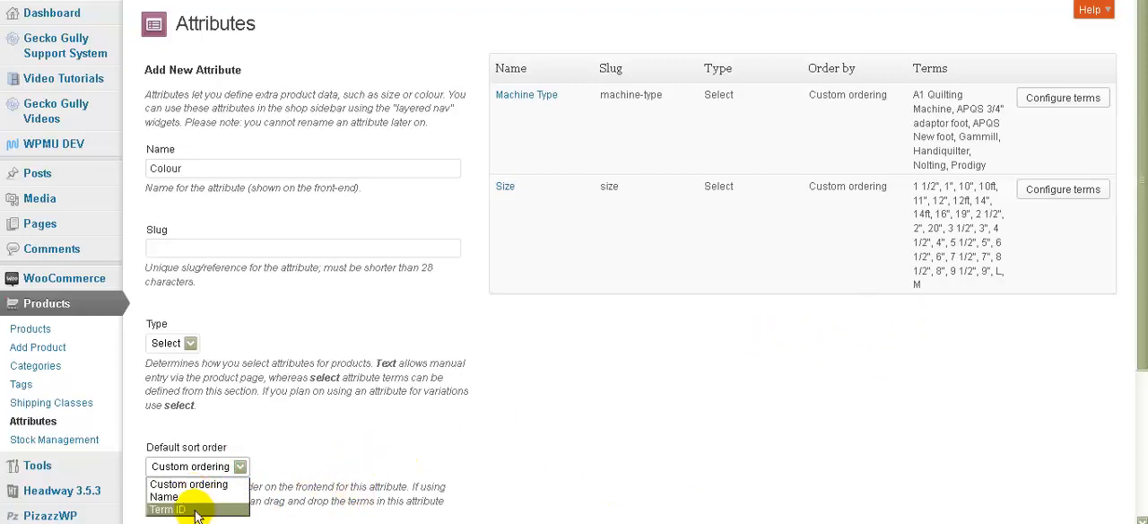
mouse_move(215, 487)
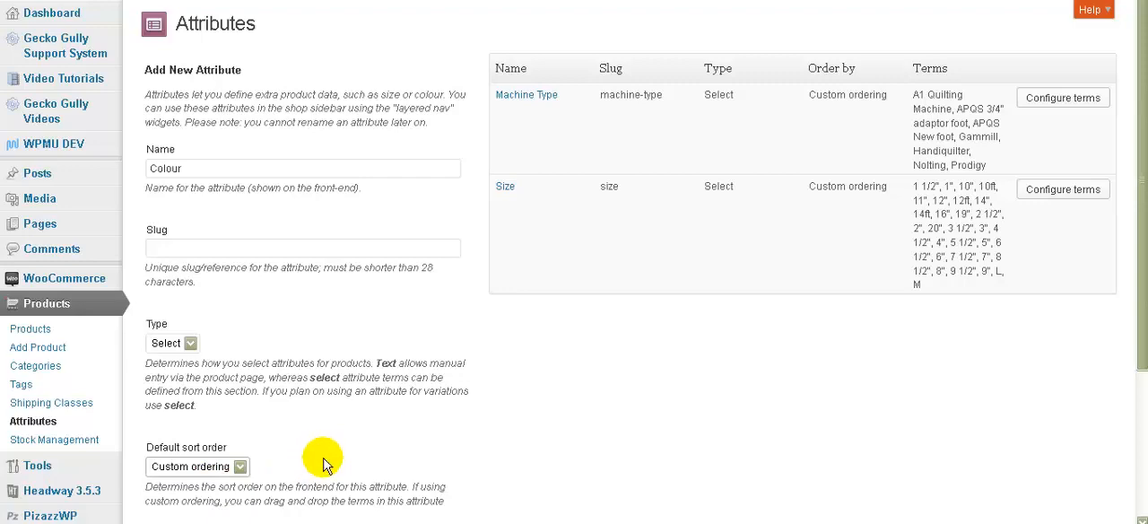
mouse_move(118, 219)
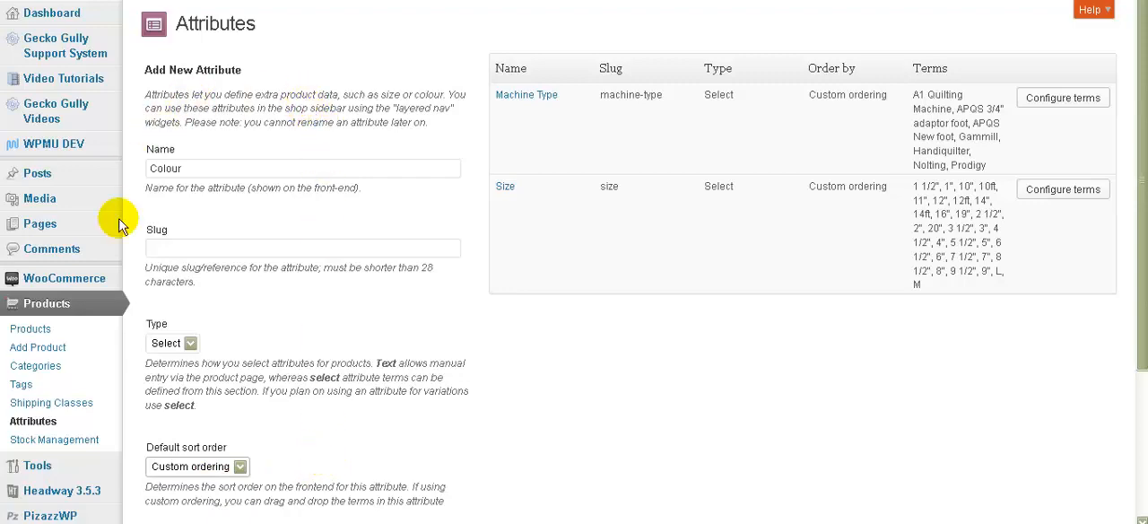
mouse_move(351, 165)
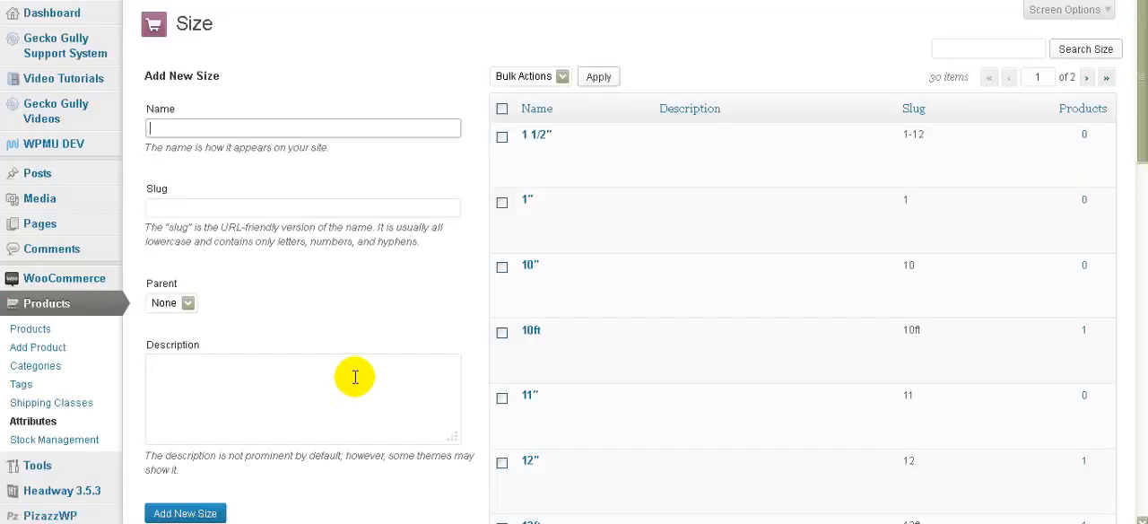
mouse_move(599, 208)
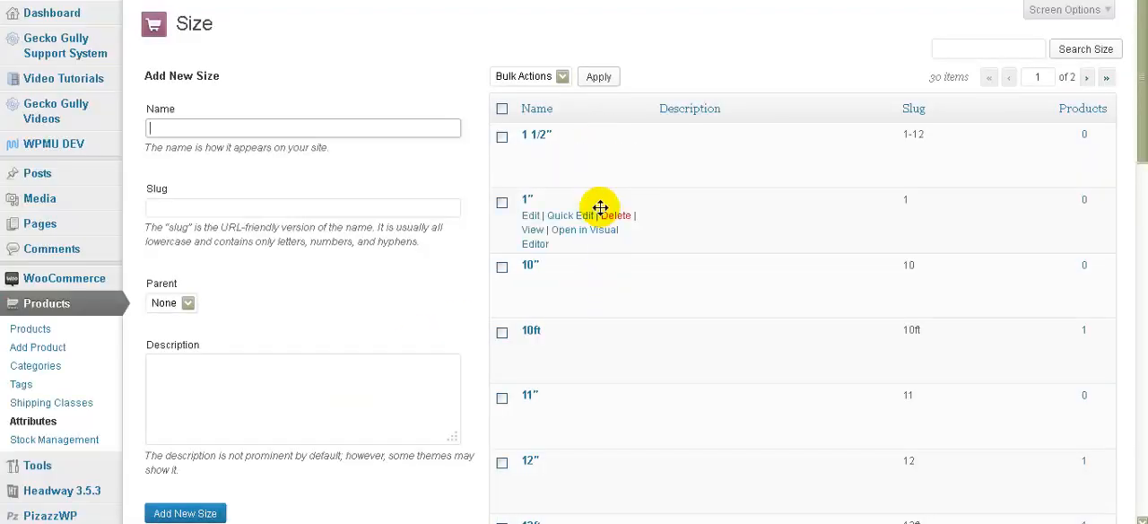
mouse_move(632, 423)
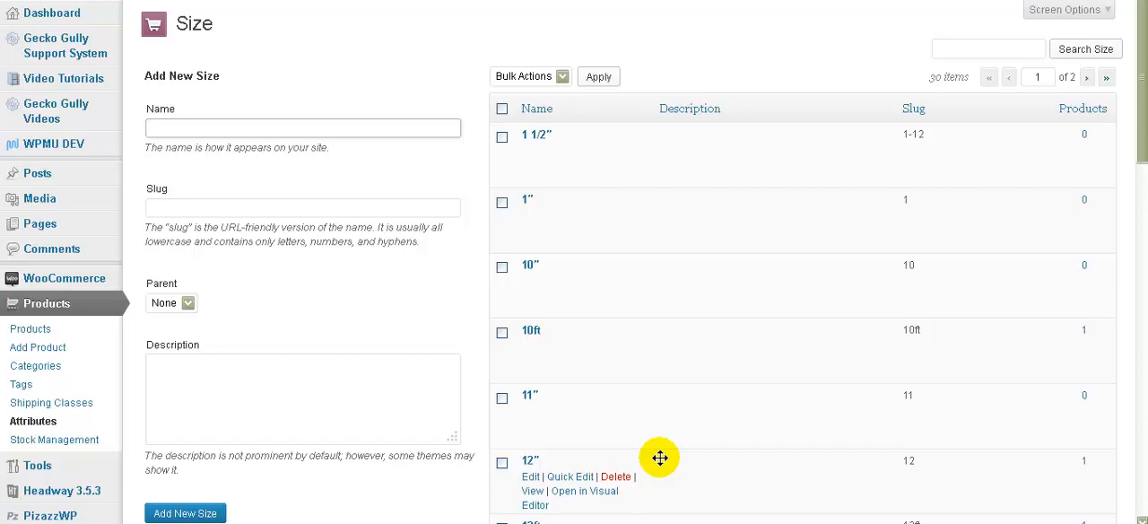
Step: Start a new Size term named 15" in the Add New Size form
left_click(301, 128)
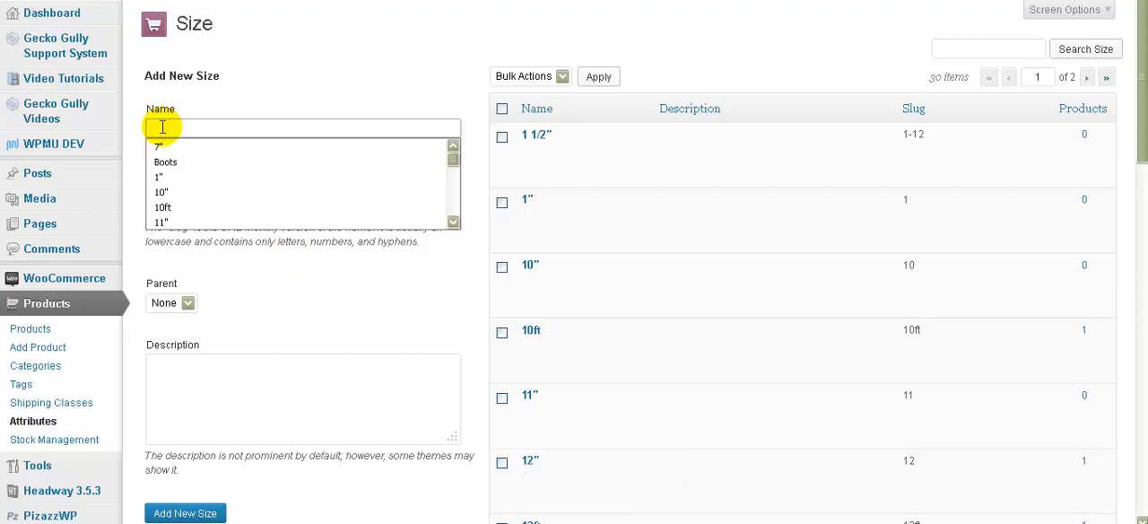
type("15\"")
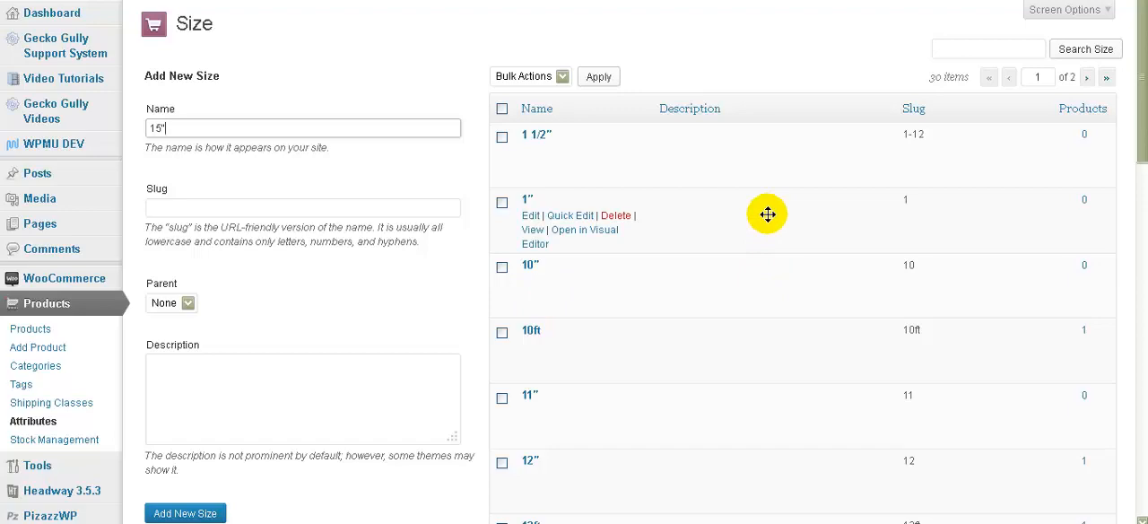
mouse_move(768, 214)
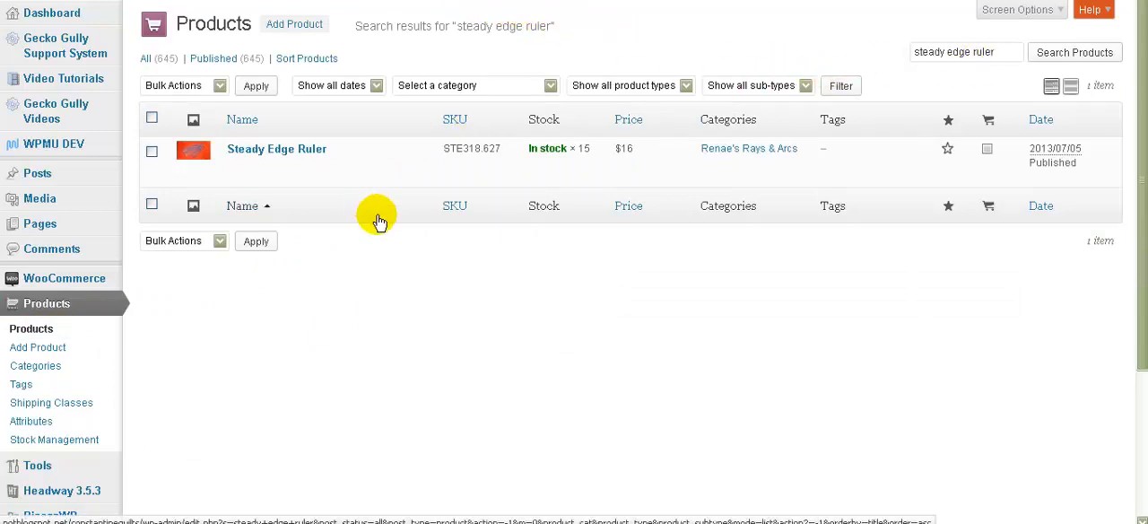
mouse_move(276, 149)
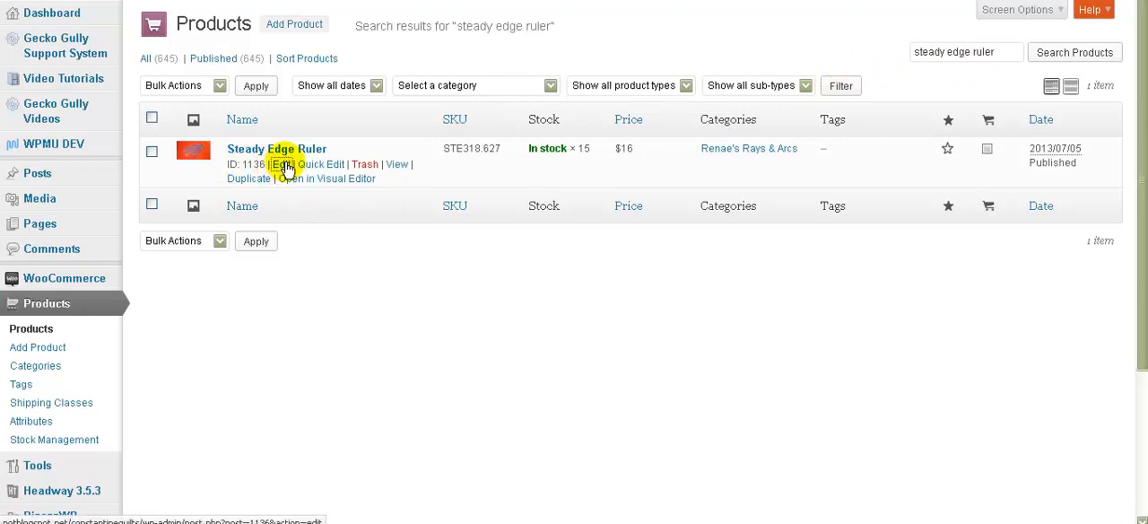
Step: Edit the Steady Edge Ruler product found in the products list
left_click(281, 165)
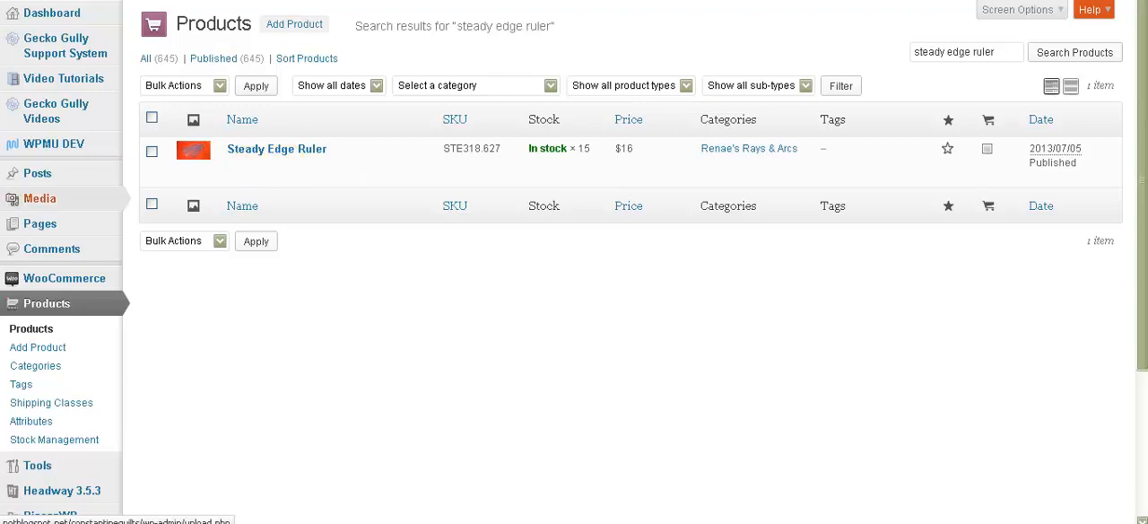
left_click(277, 147)
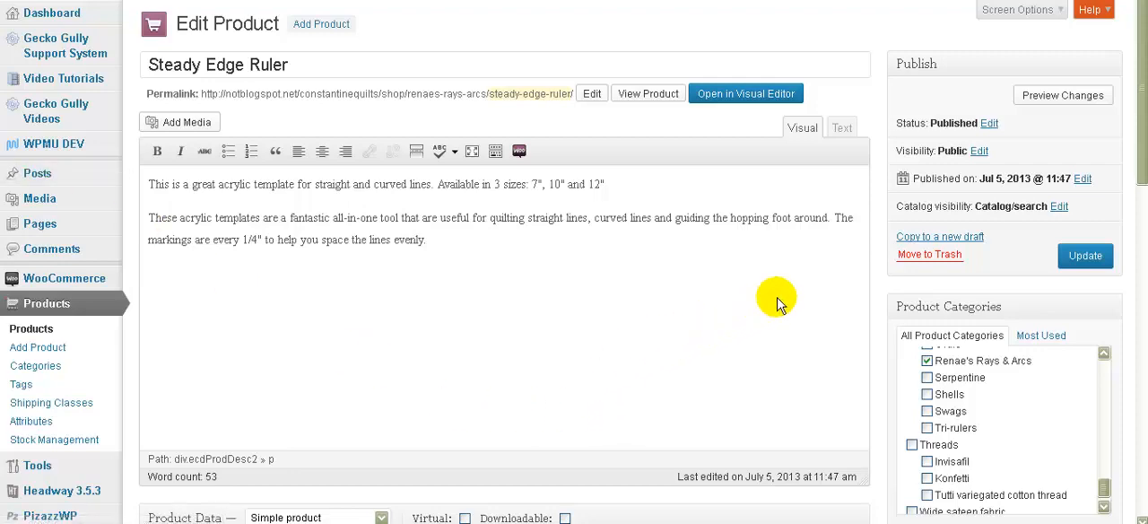
mouse_move(1140, 144)
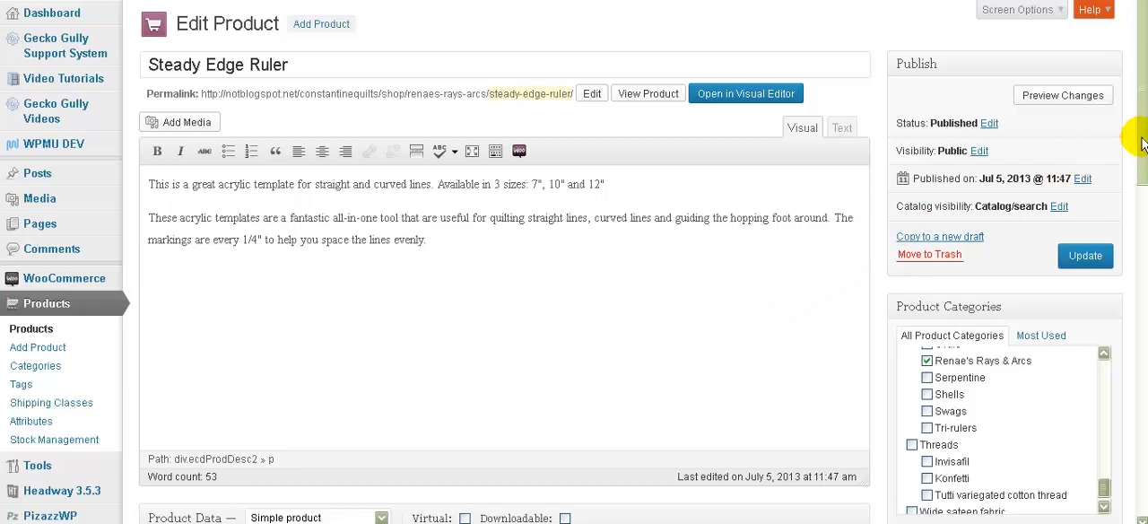
Step: Set the Steady Edge Ruler's product type to Variable product in Product Data
scroll("down", 3)
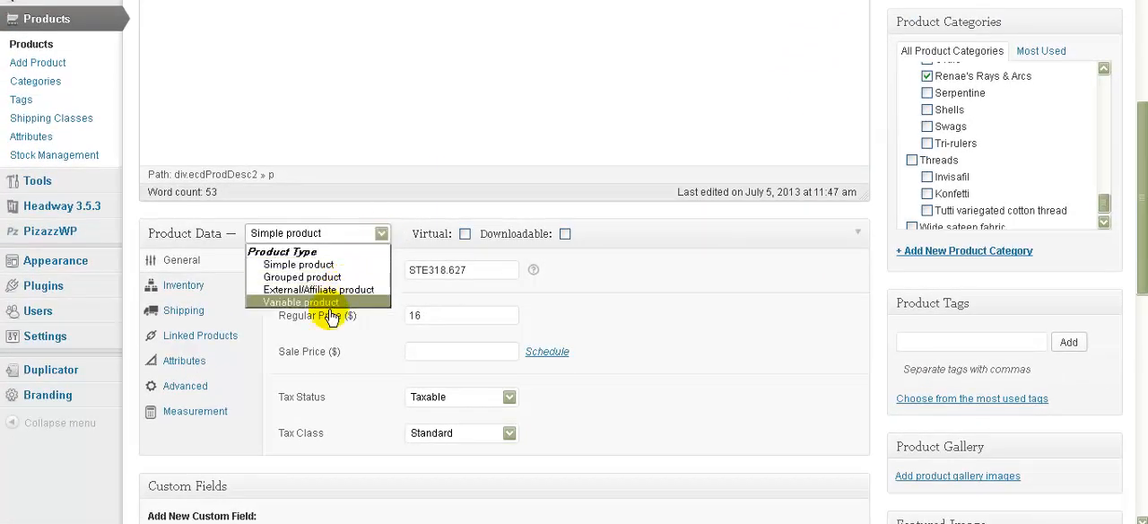
left_click(301, 301)
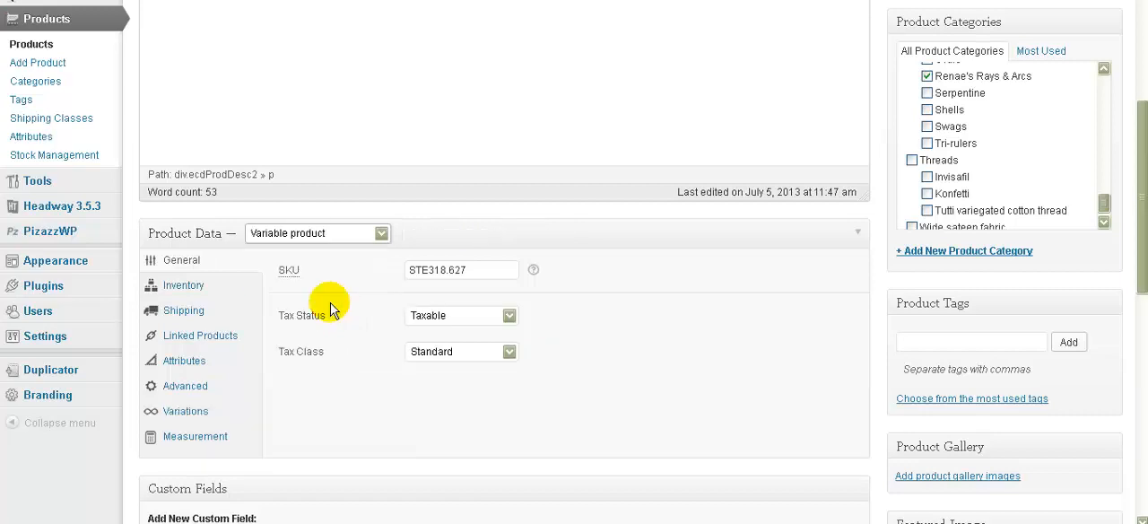
left_click(317, 234)
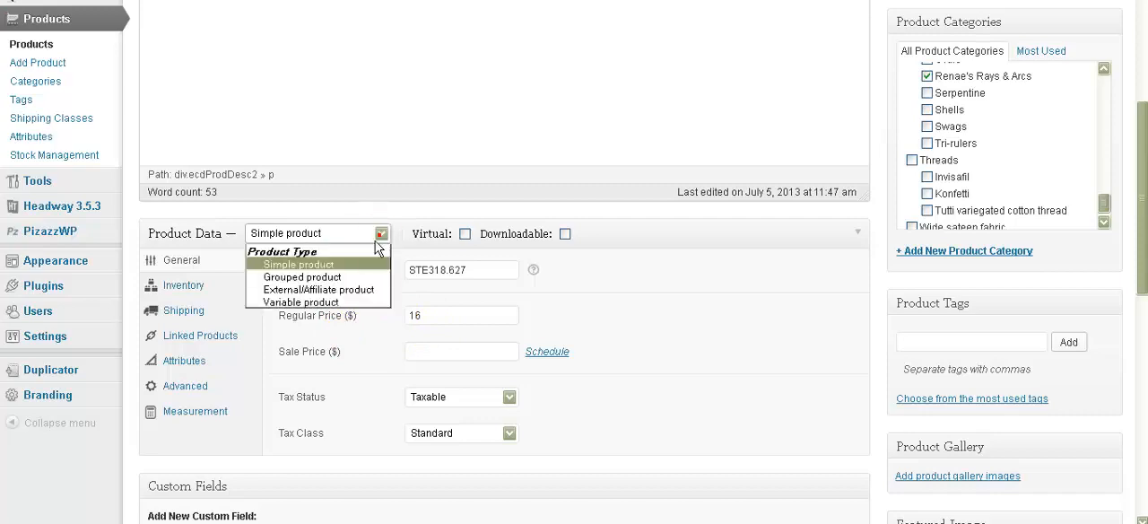
left_click(301, 301)
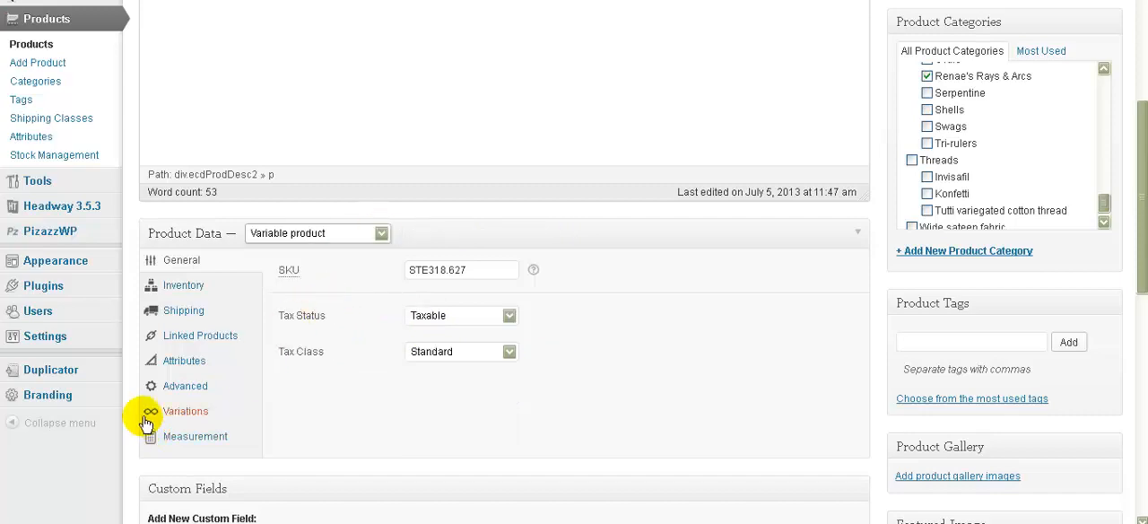
Step: Add the Size custom product attribute to the ruler from the Attributes section
left_click(185, 358)
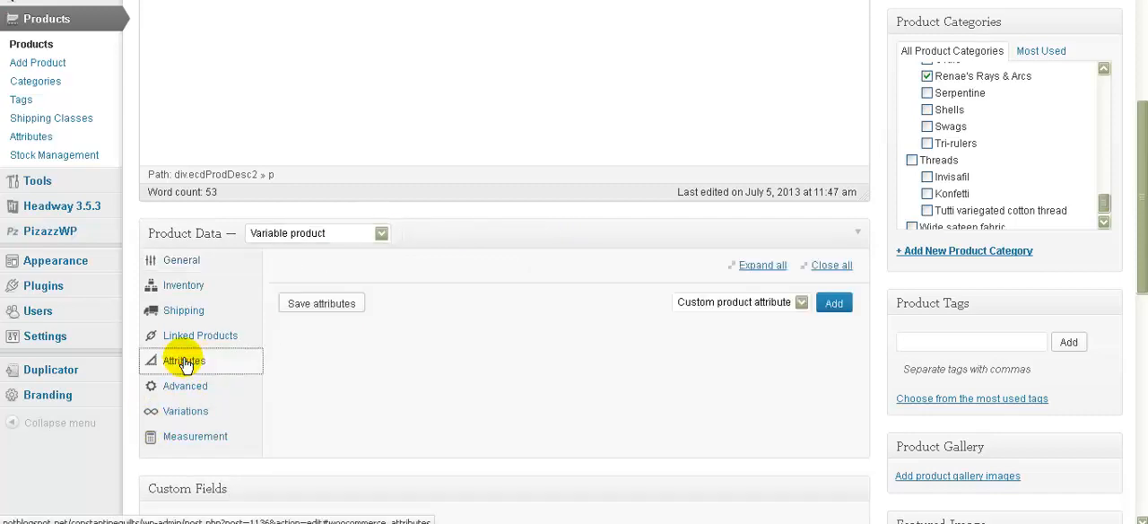
left_click(800, 302)
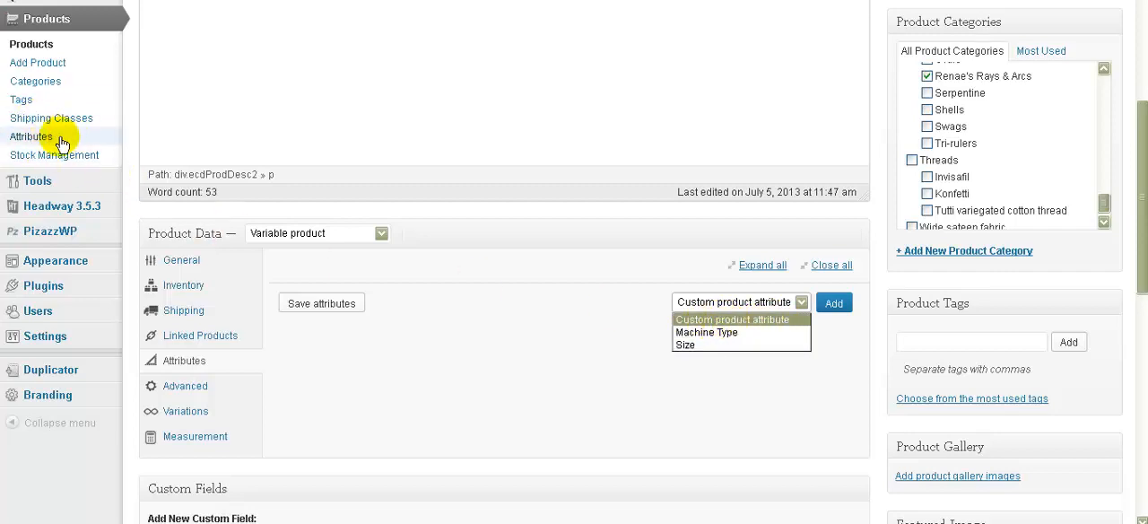
left_click(685, 344)
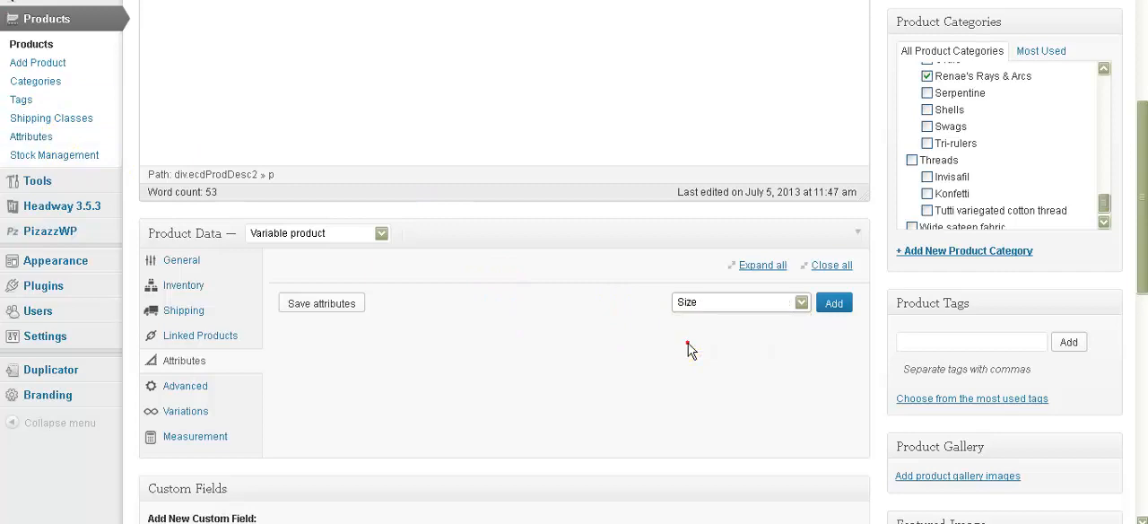
left_click(832, 301)
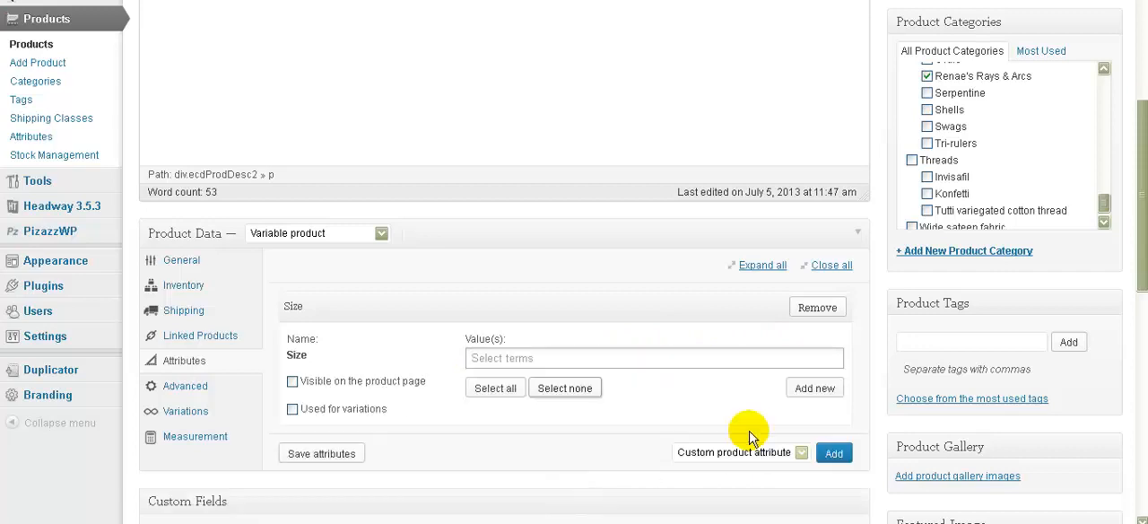
Step: Choose sizes 7", 10" and 12", visible and used for variations, and save attributes
left_click(653, 359)
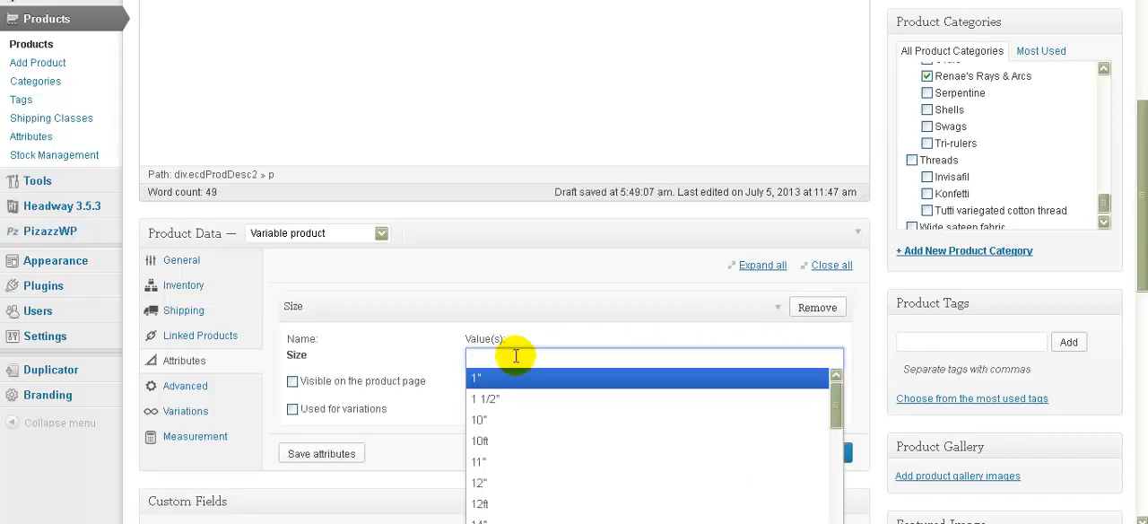
type("7\"")
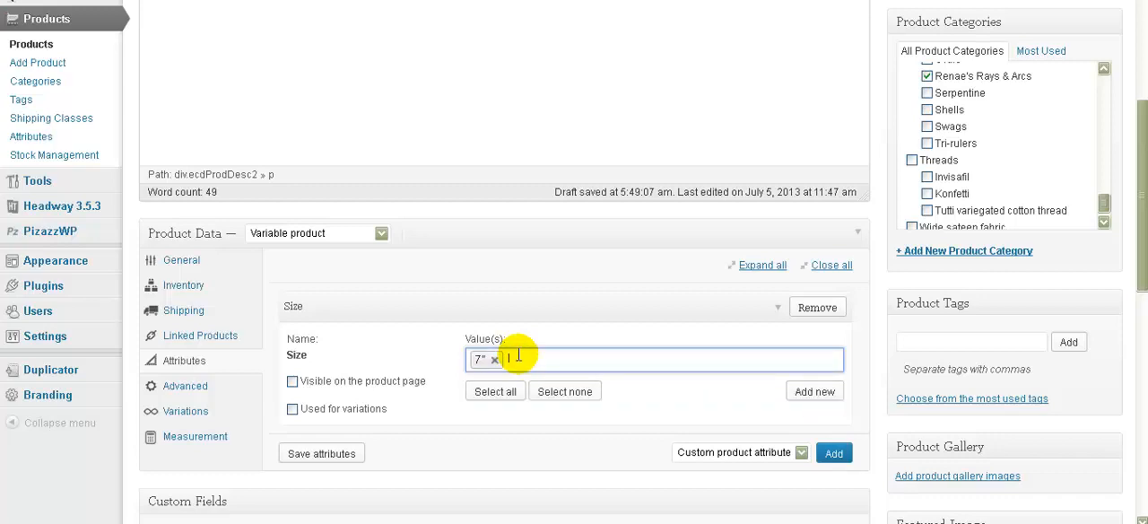
type("10")
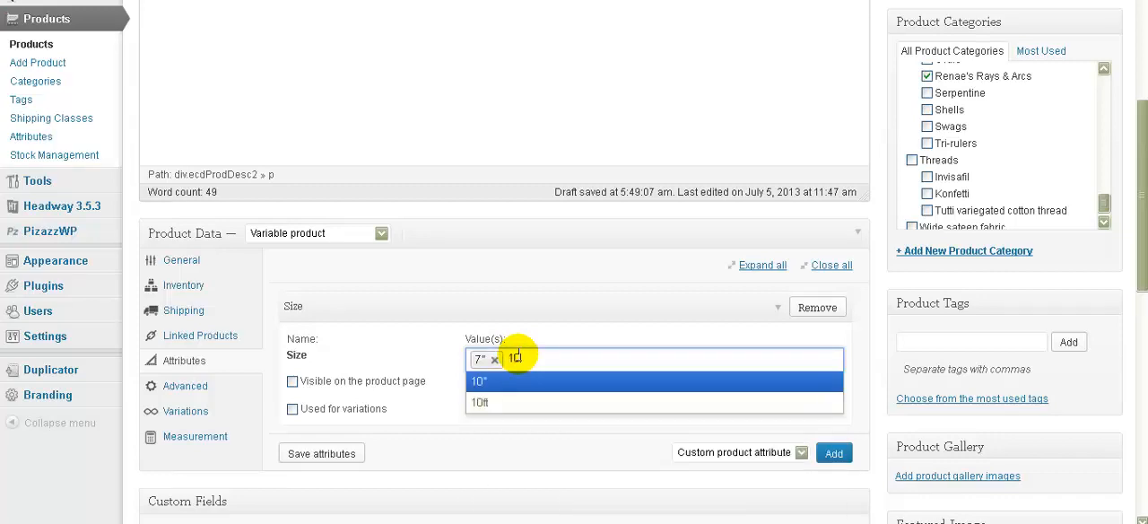
left_click(480, 380)
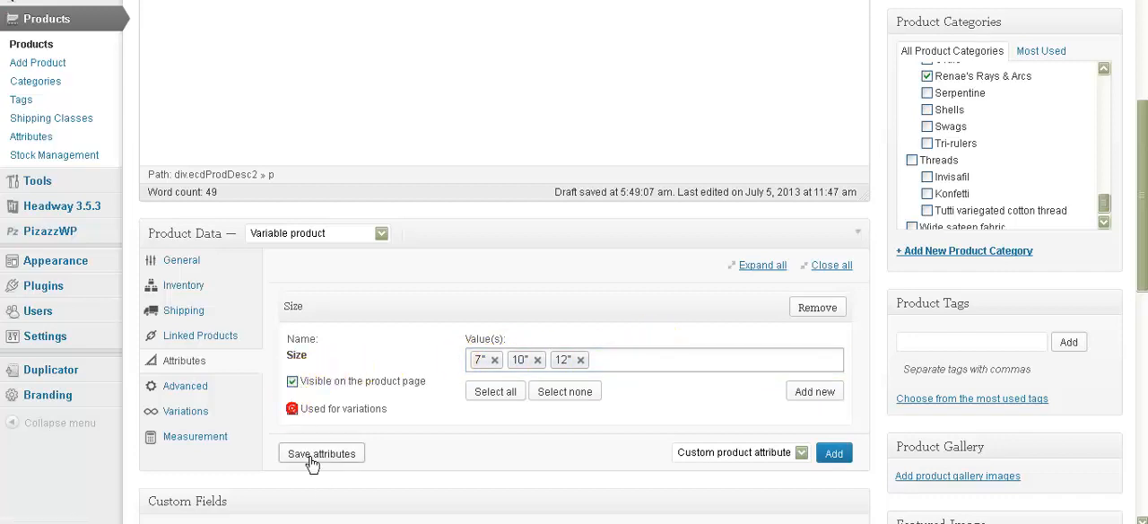
left_click(320, 452)
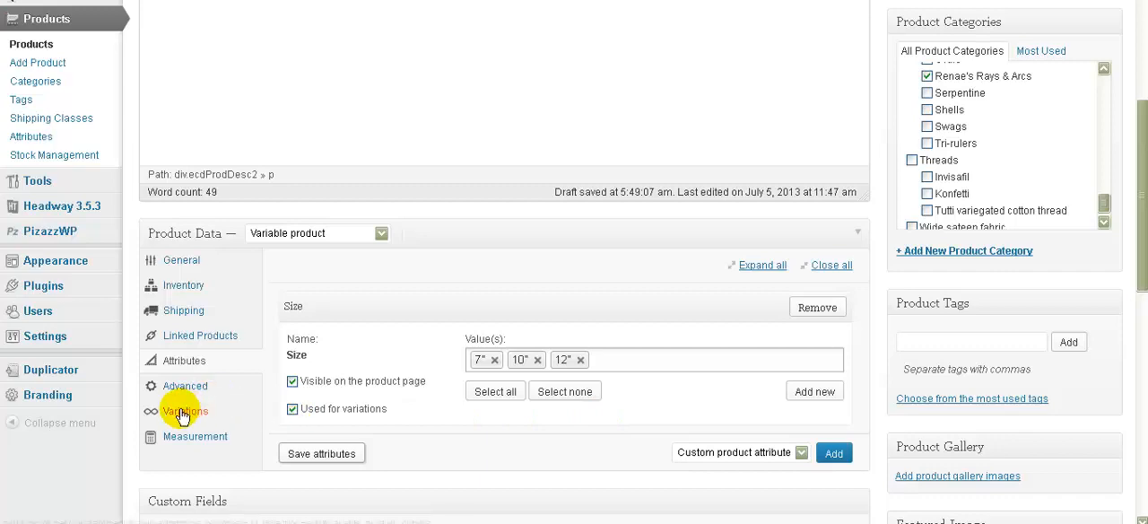
Step: Link all variations to create the three size variations and confirm the '3 variations added' notice
left_click(187, 411)
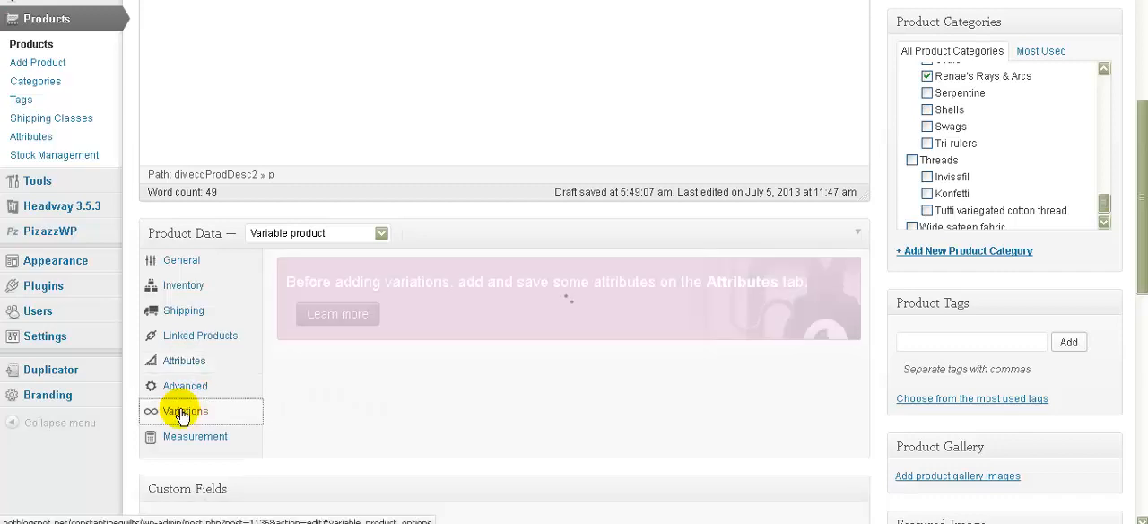
left_click(187, 410)
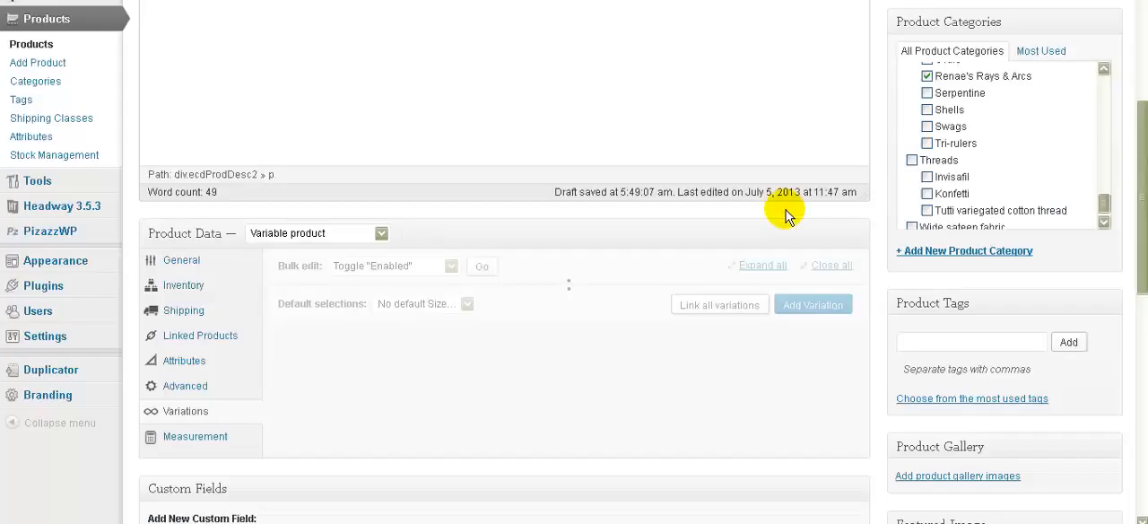
left_click(811, 305)
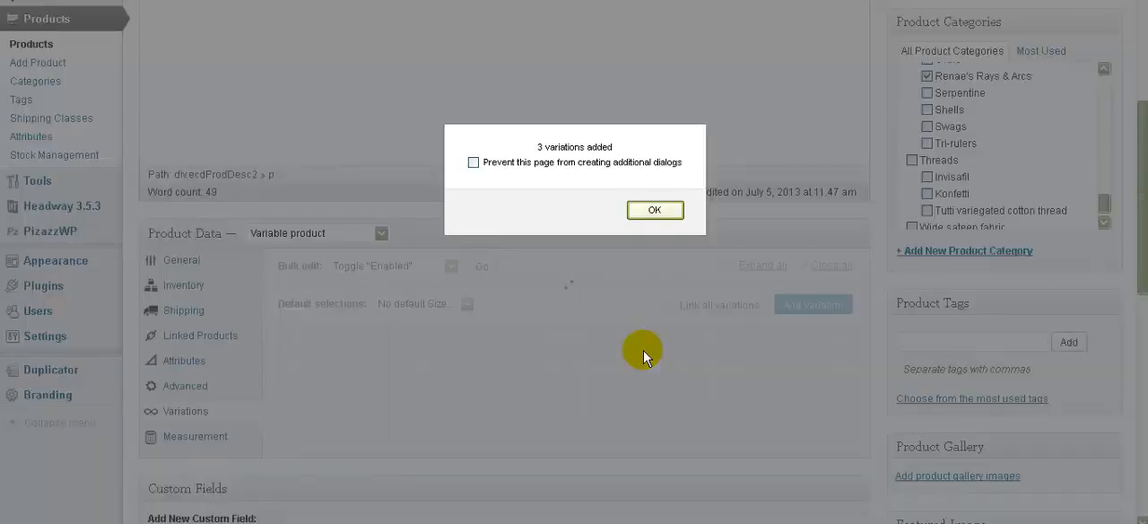
left_click(654, 208)
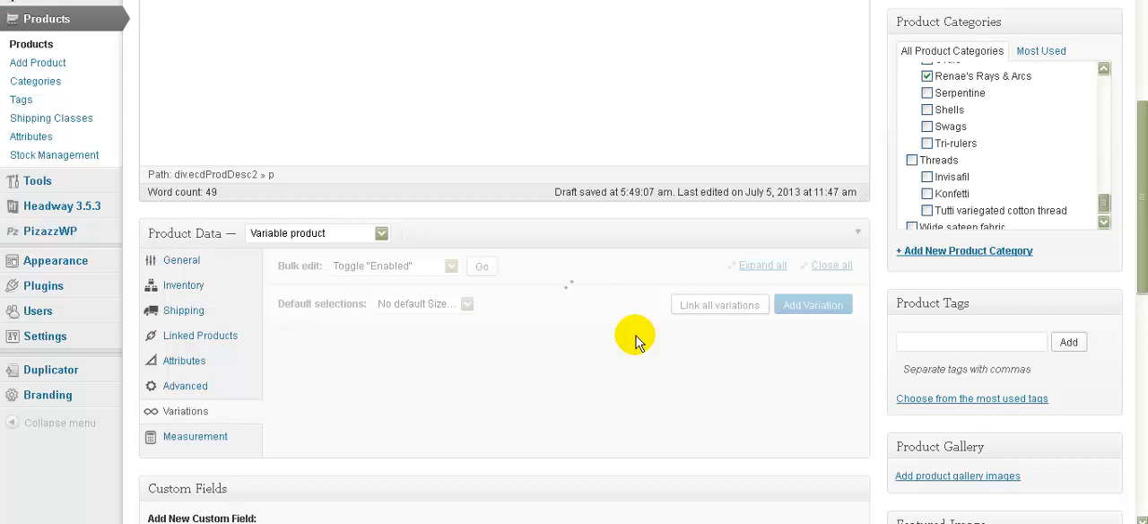
left_click(810, 305)
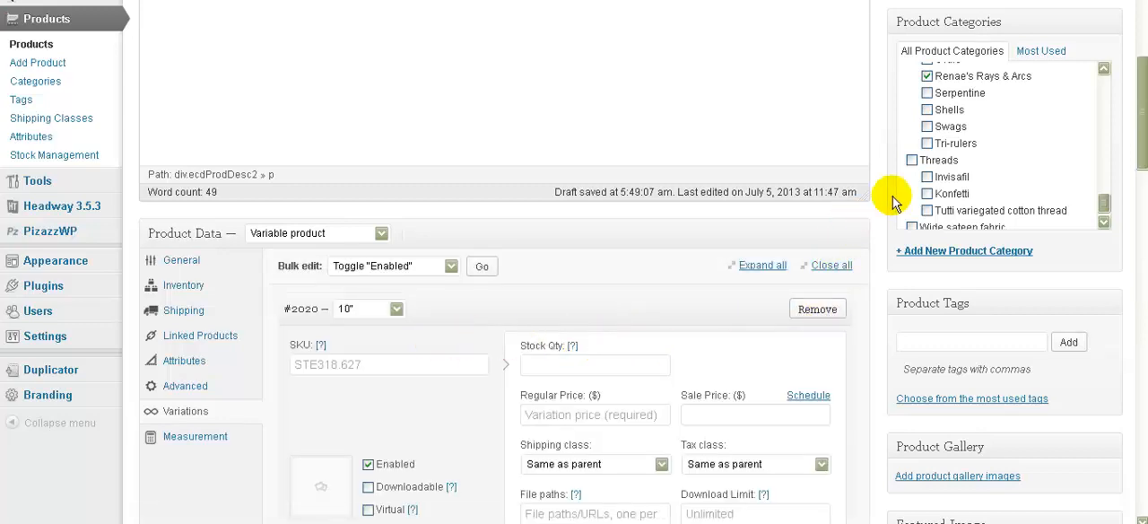
scroll("down", 3)
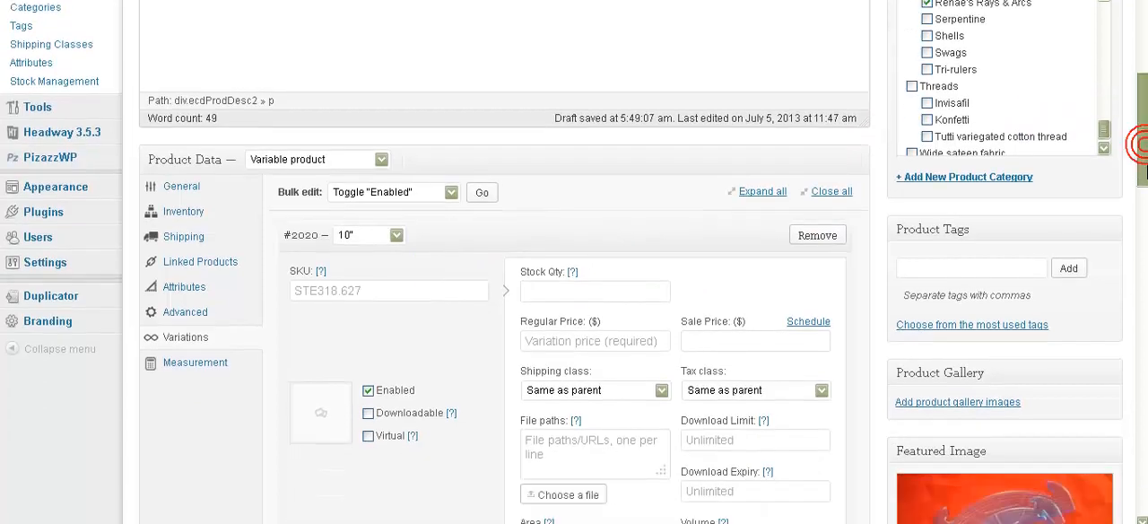
scroll("down", 3)
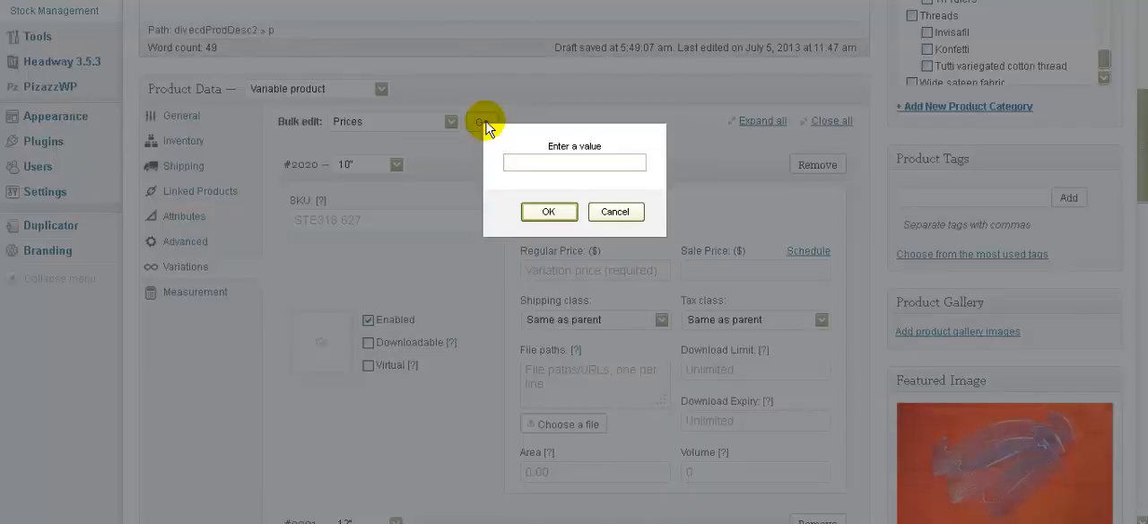
left_click(573, 161)
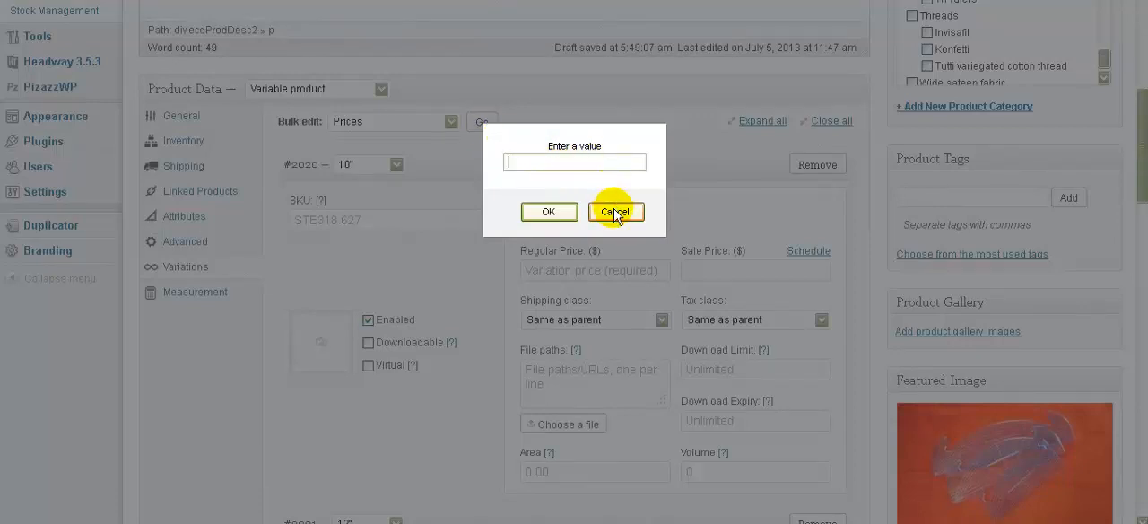
left_click(615, 212)
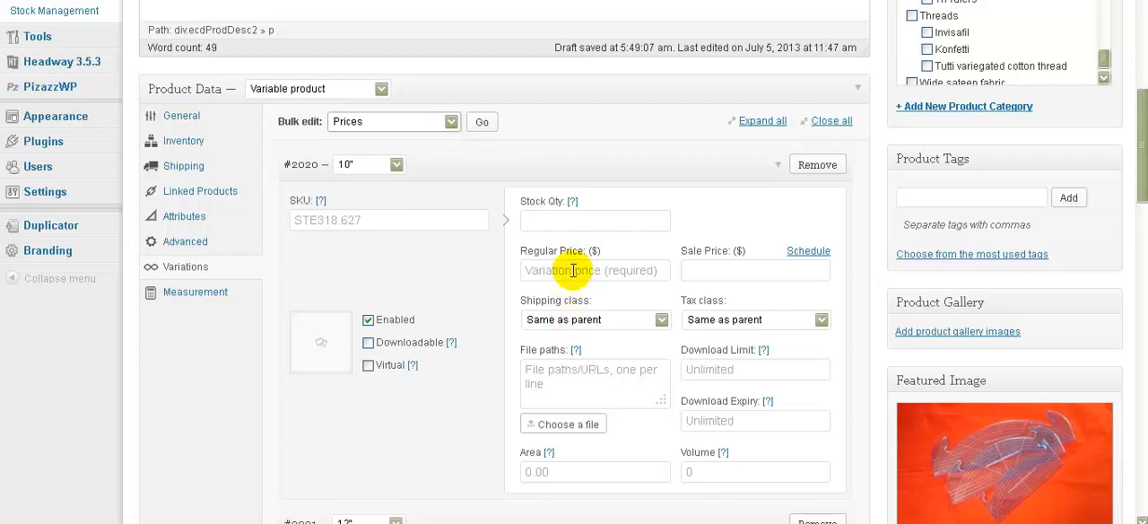
Step: Begin entering regular prices 16 and 20 while moving through the variation rows
type("16")
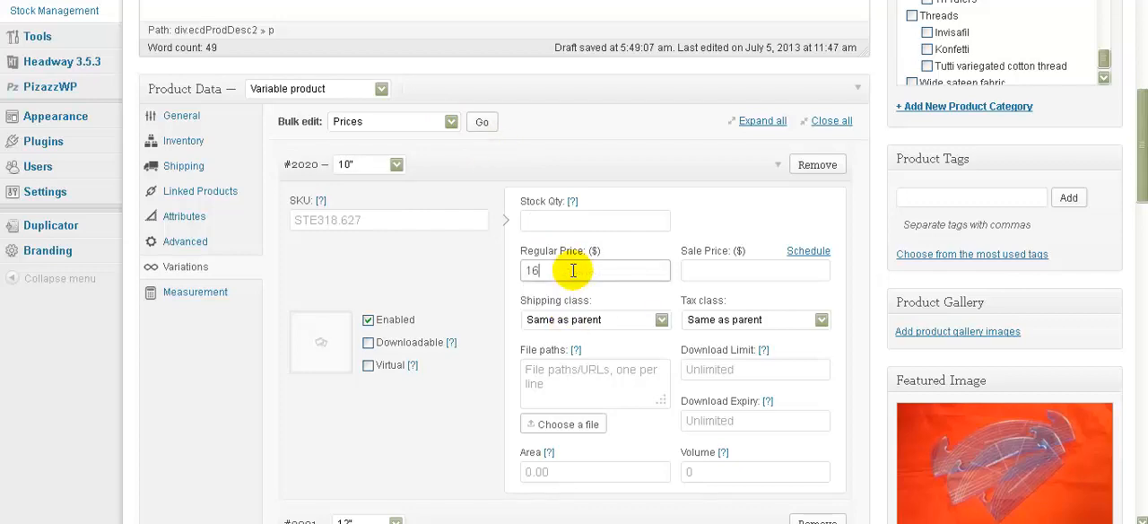
scroll("down", 3)
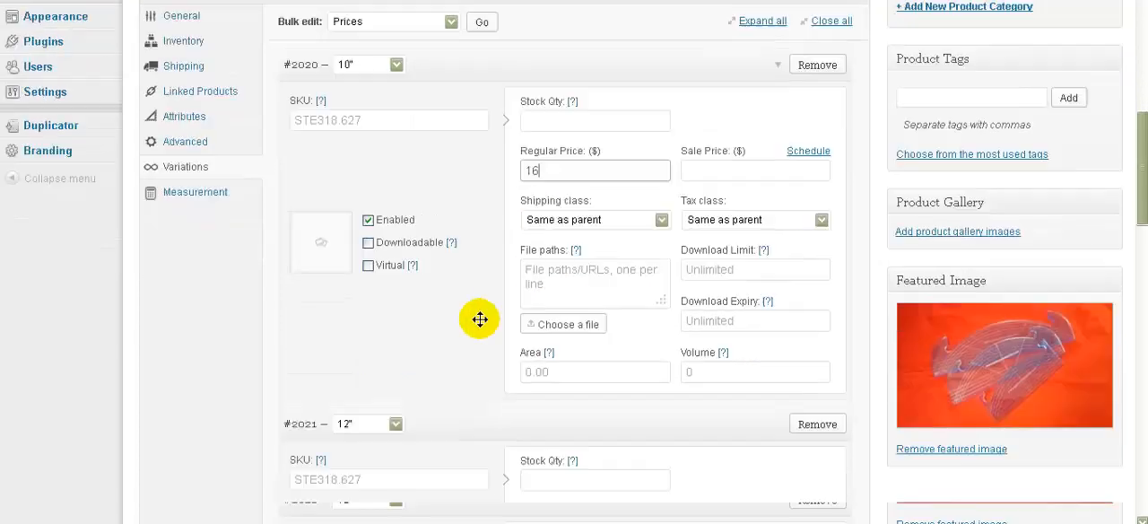
scroll("down", 3)
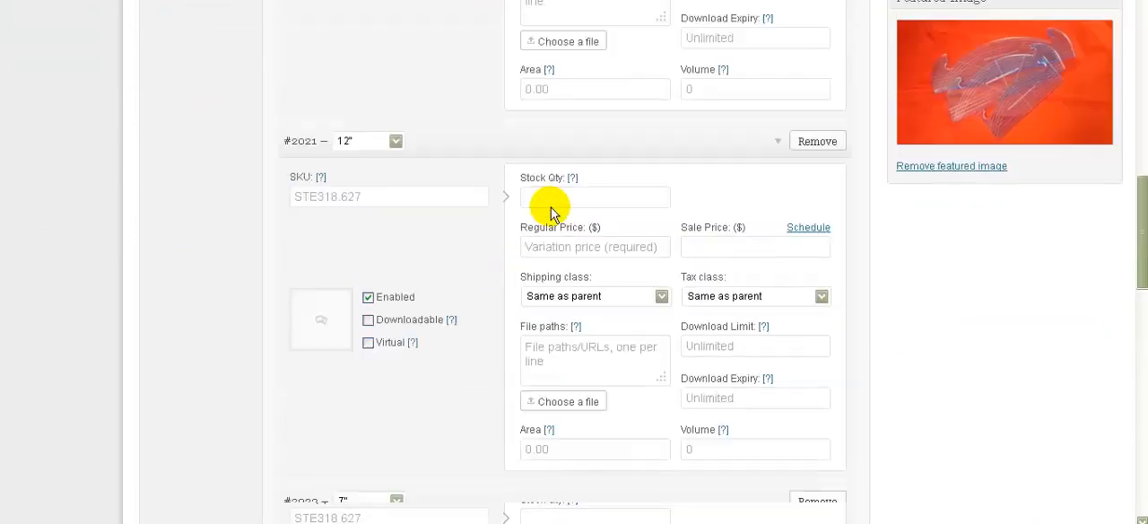
type("2")
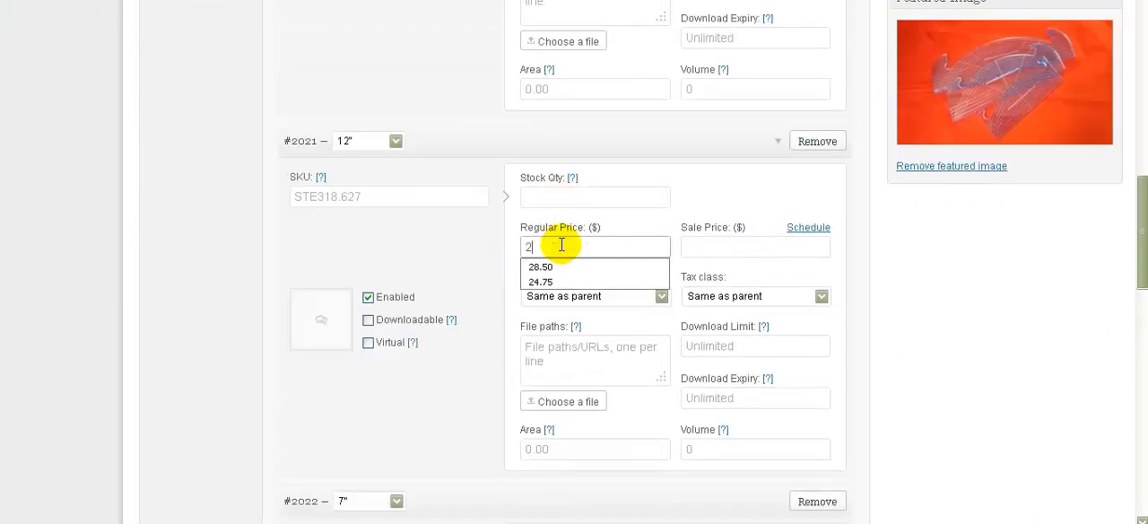
type("0")
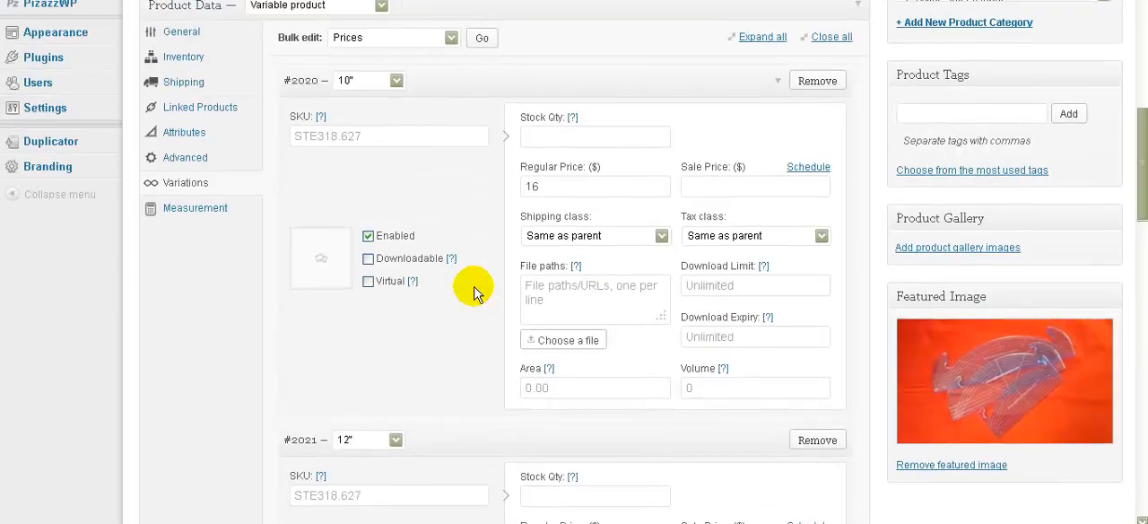
scroll("down", 3)
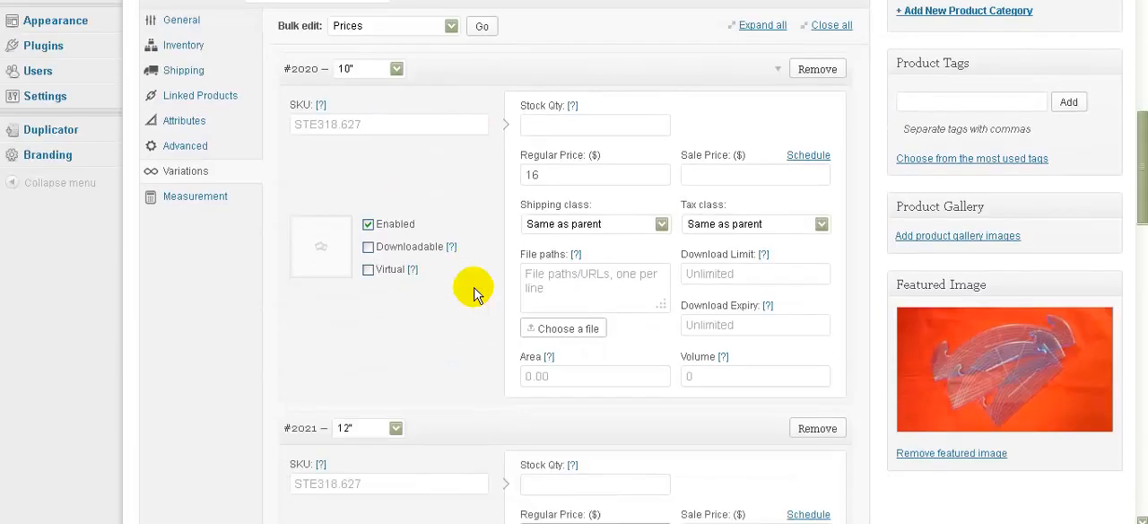
scroll("down", 3)
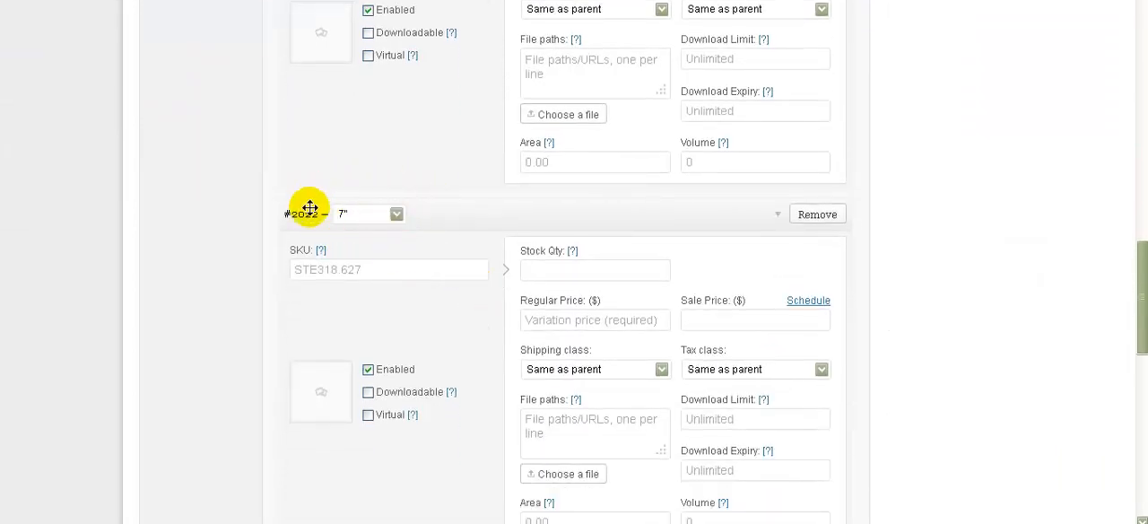
Step: Set regular prices $16 for 7", $20 for 10" and $24 for 12"
left_click(595, 319)
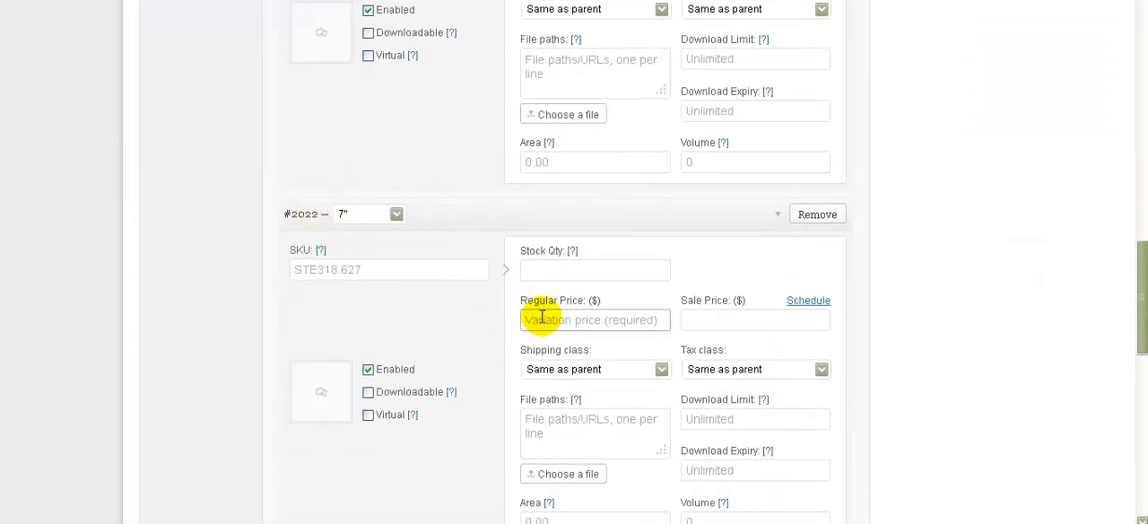
type("16")
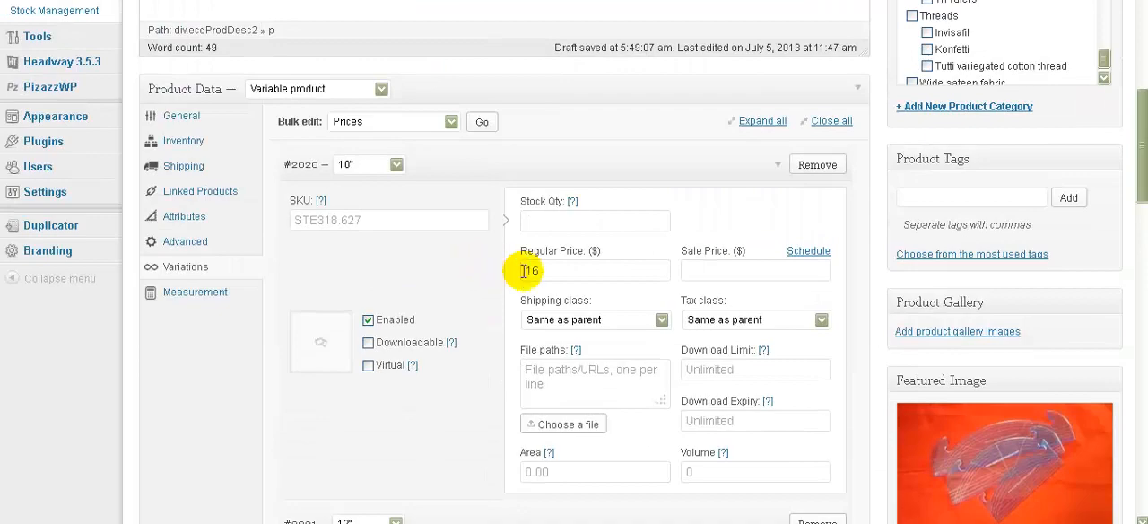
type("20")
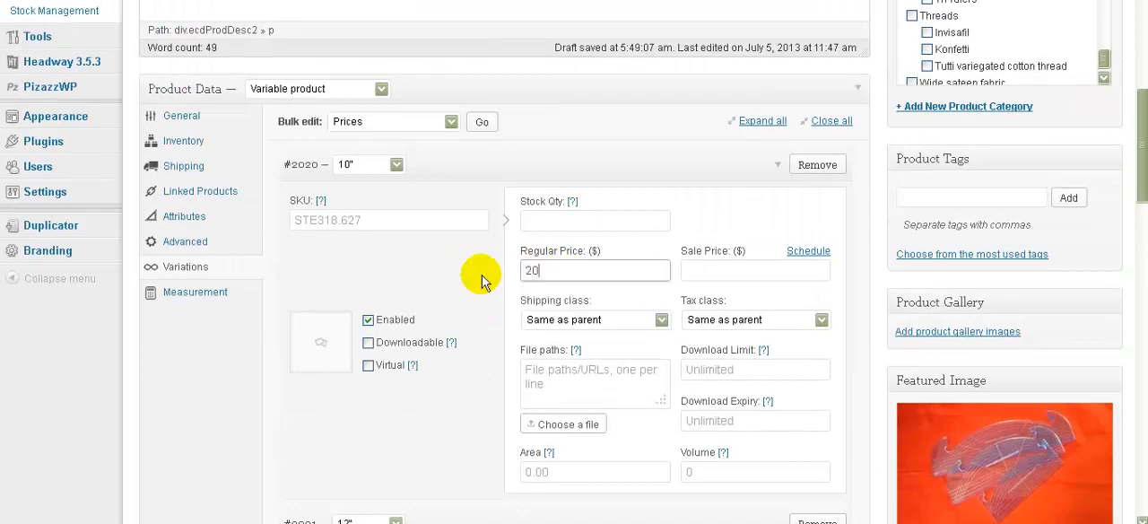
scroll("down", 3)
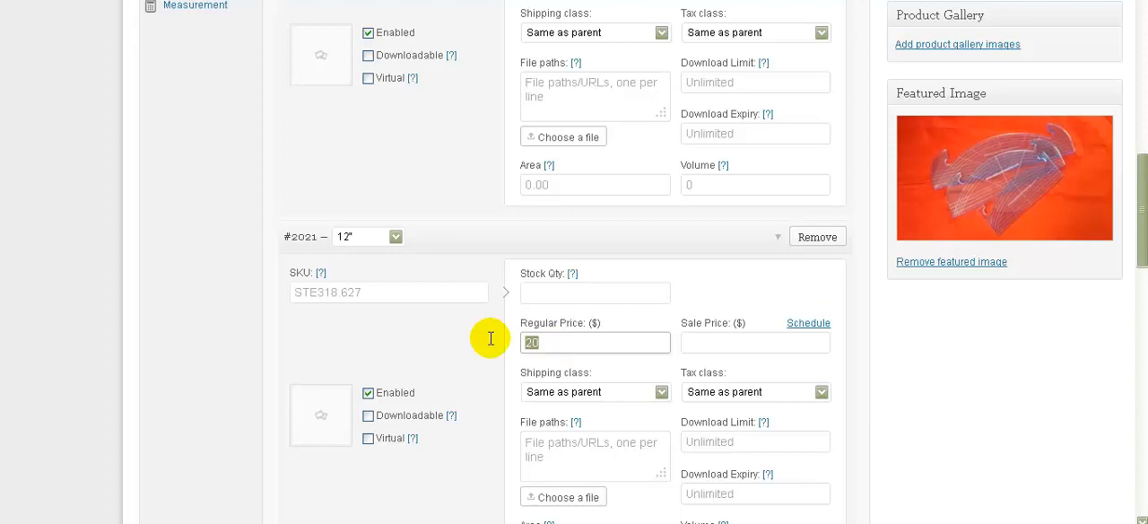
type("24")
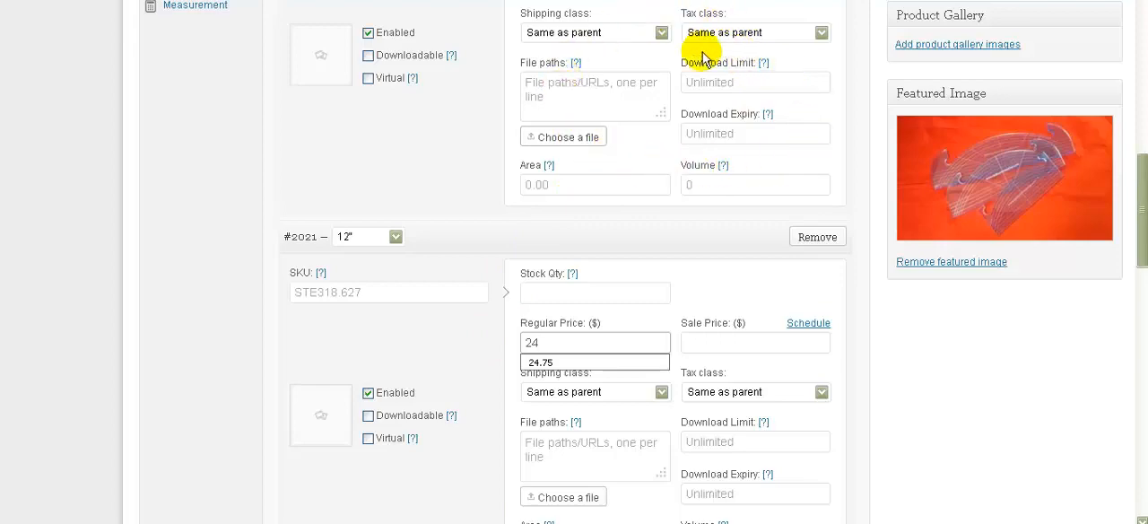
mouse_move(480, 191)
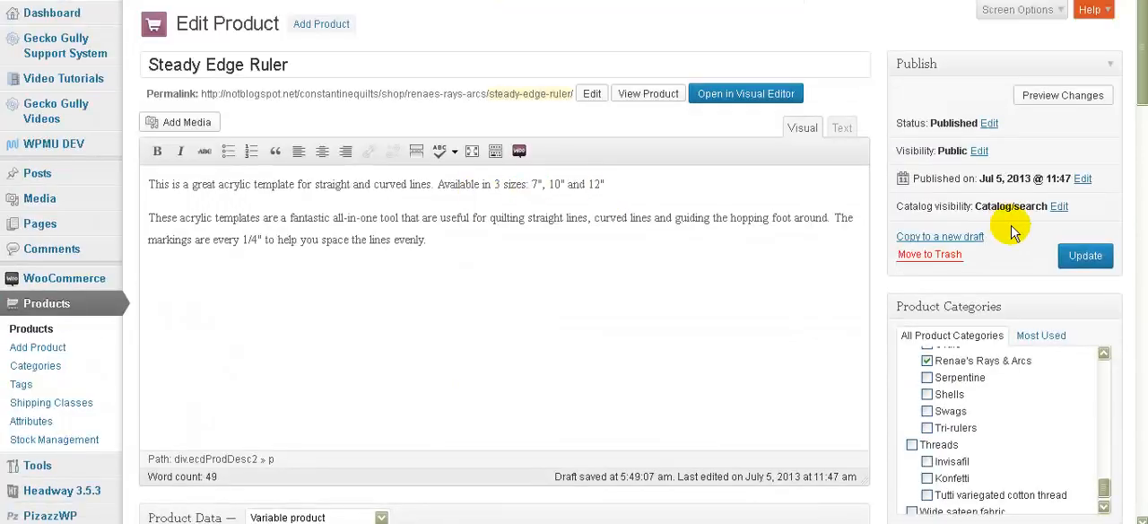
Step: Update the product and view its storefront page in a new tab
left_click(1083, 255)
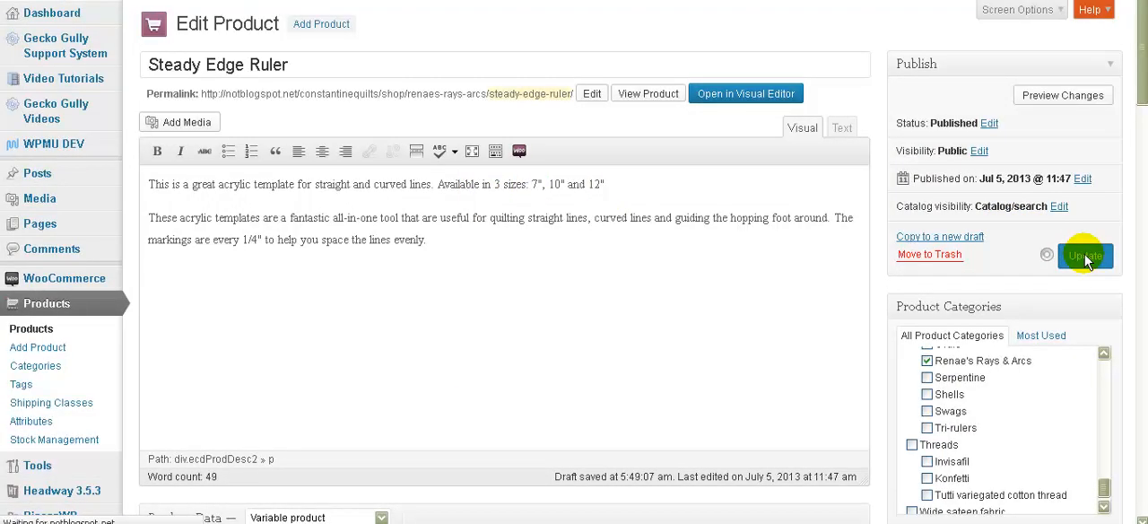
left_click(1083, 254)
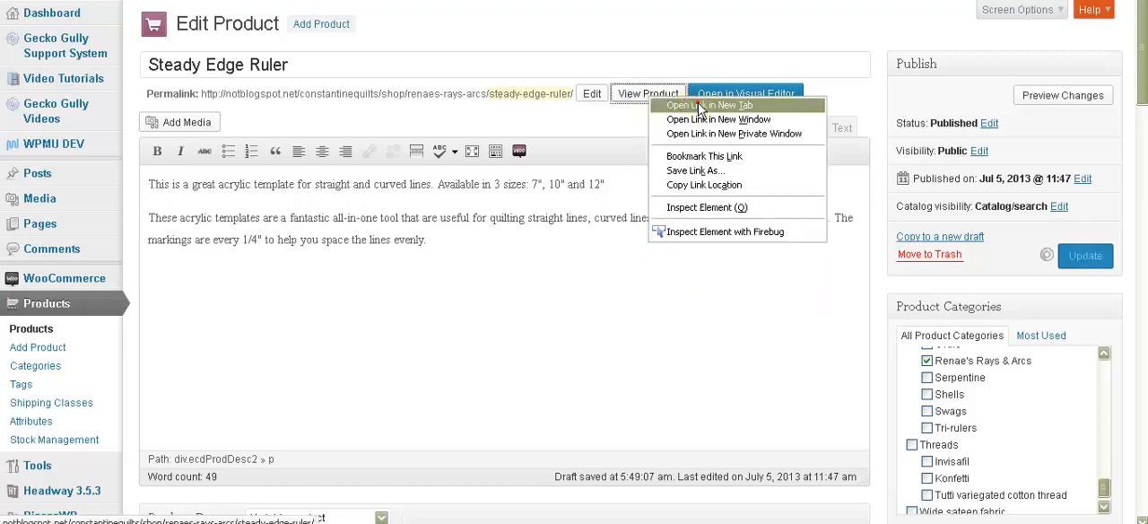
left_click(709, 104)
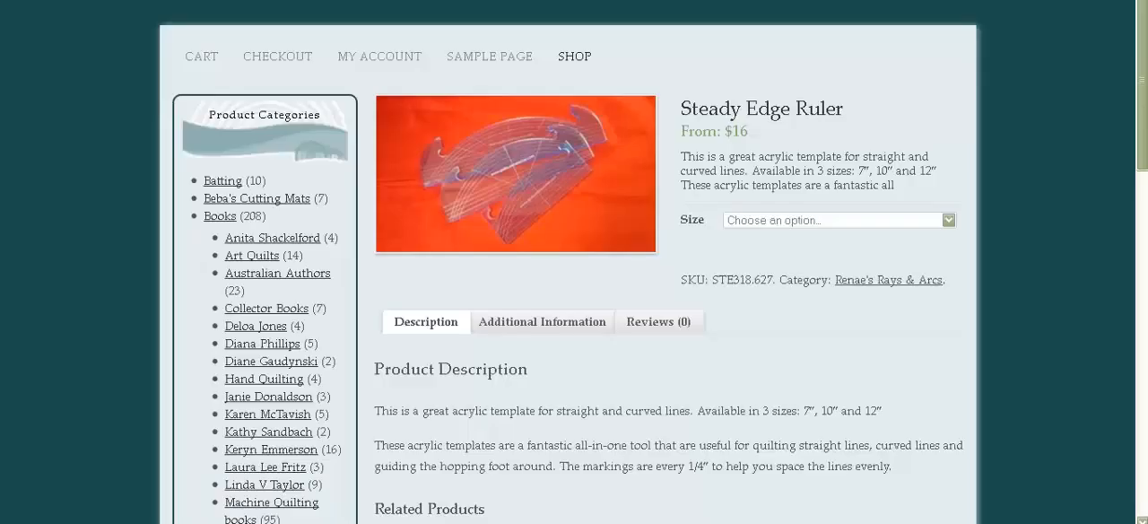
mouse_move(1008, 242)
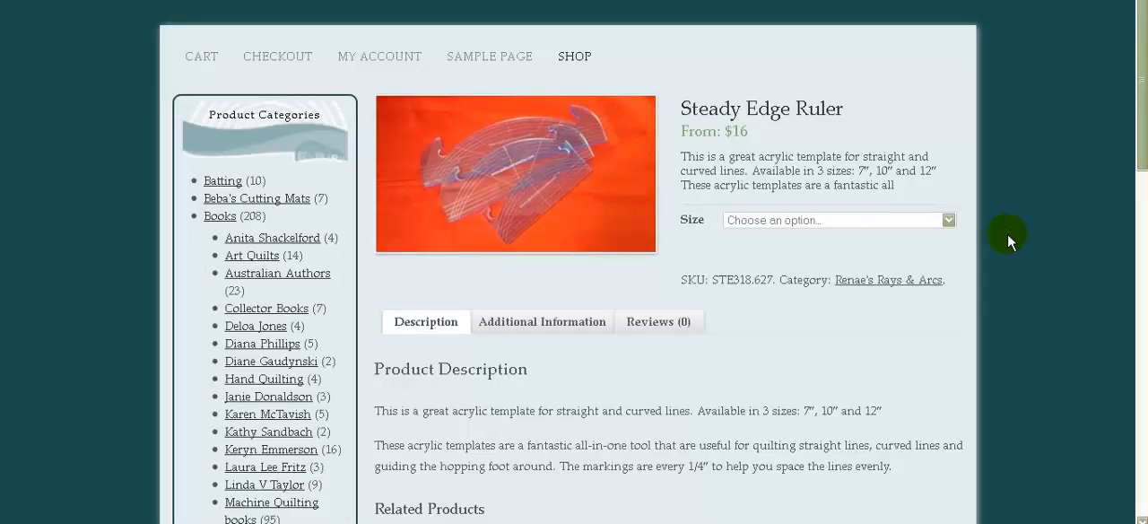
Step: Select 10" then 12" in the Size dropdown to confirm $20 and $24 prices
left_click(837, 219)
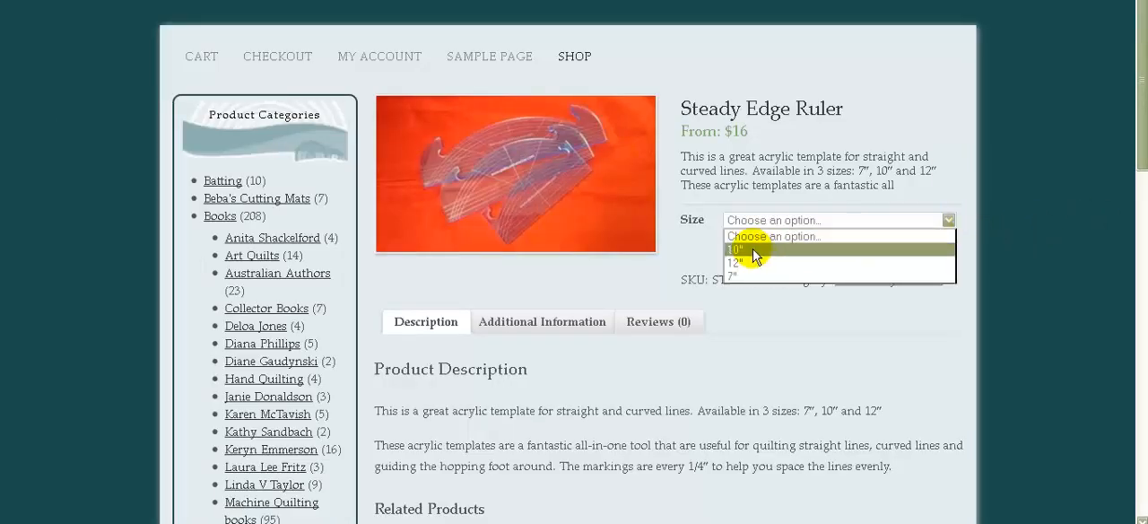
left_click(735, 247)
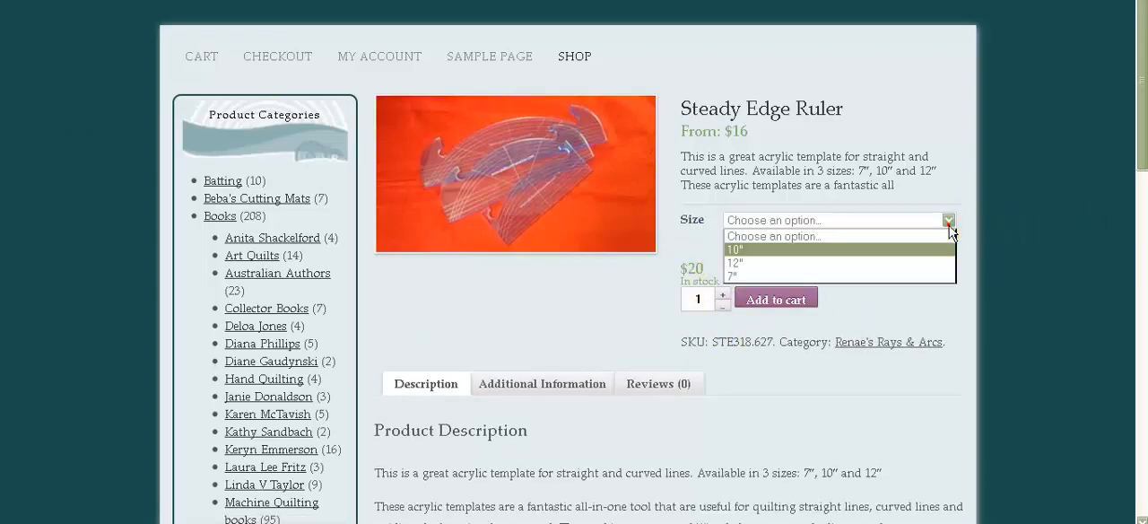
left_click(735, 262)
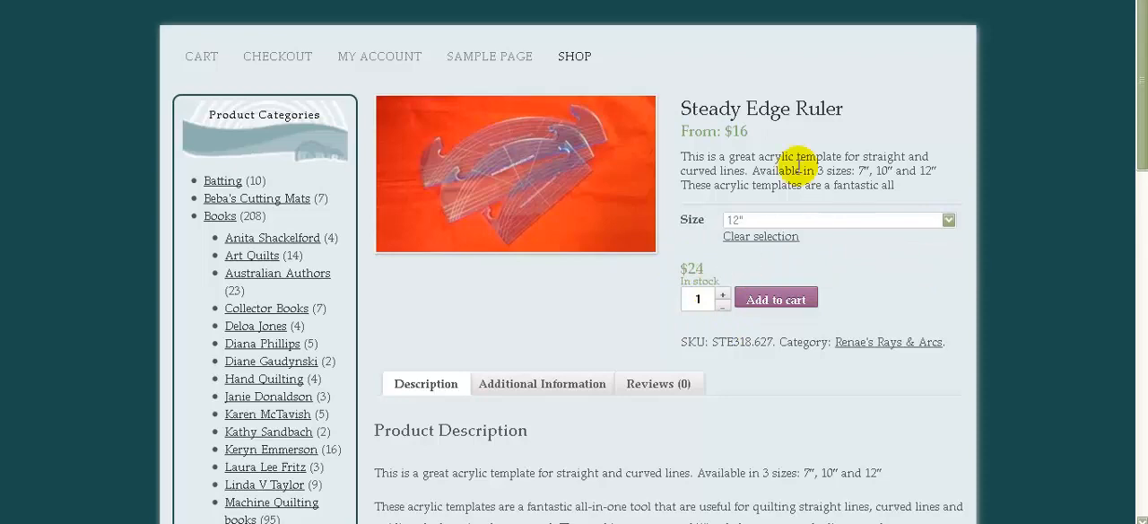
mouse_move(757, 144)
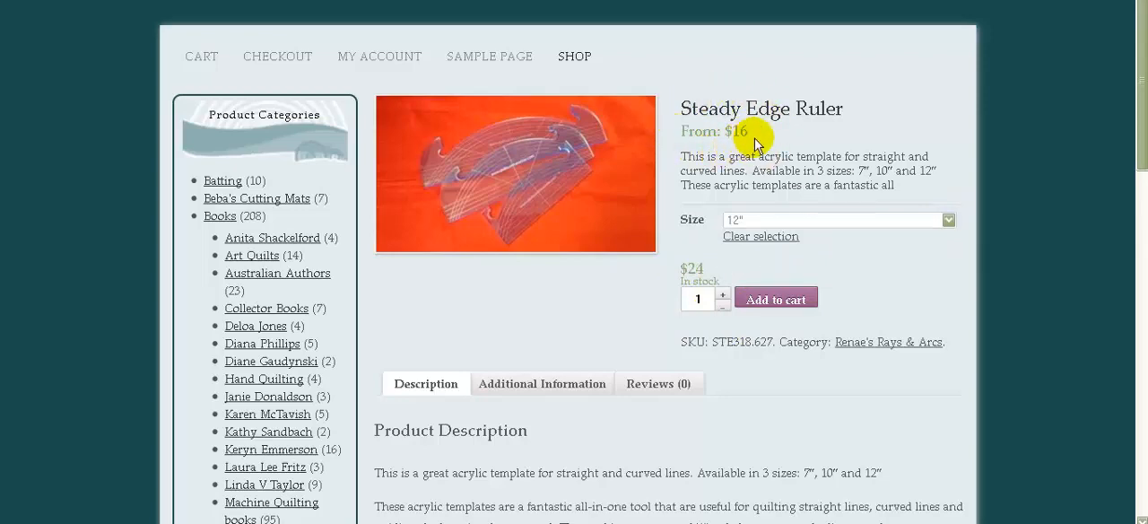
mouse_move(764, 136)
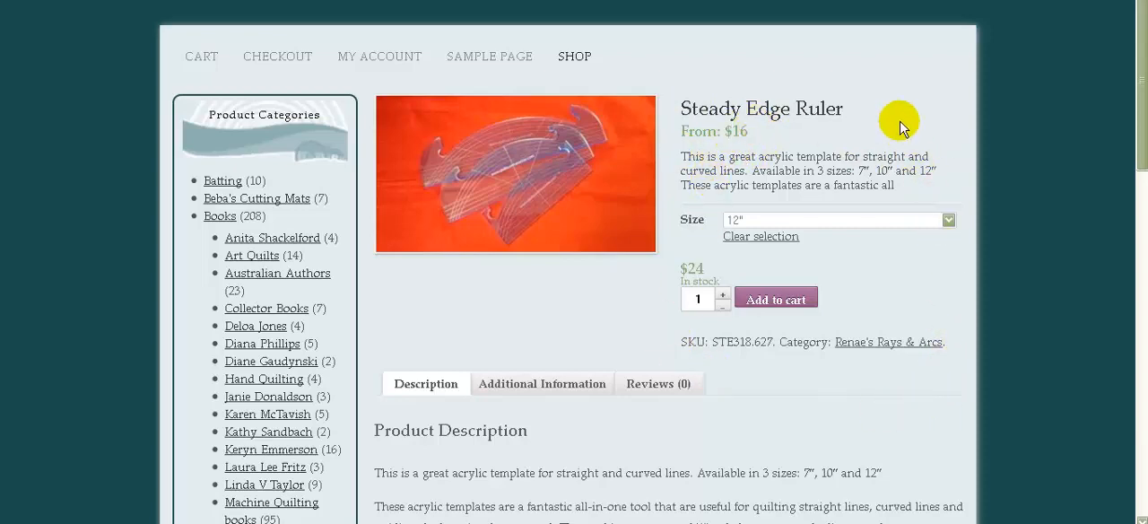
mouse_move(900, 122)
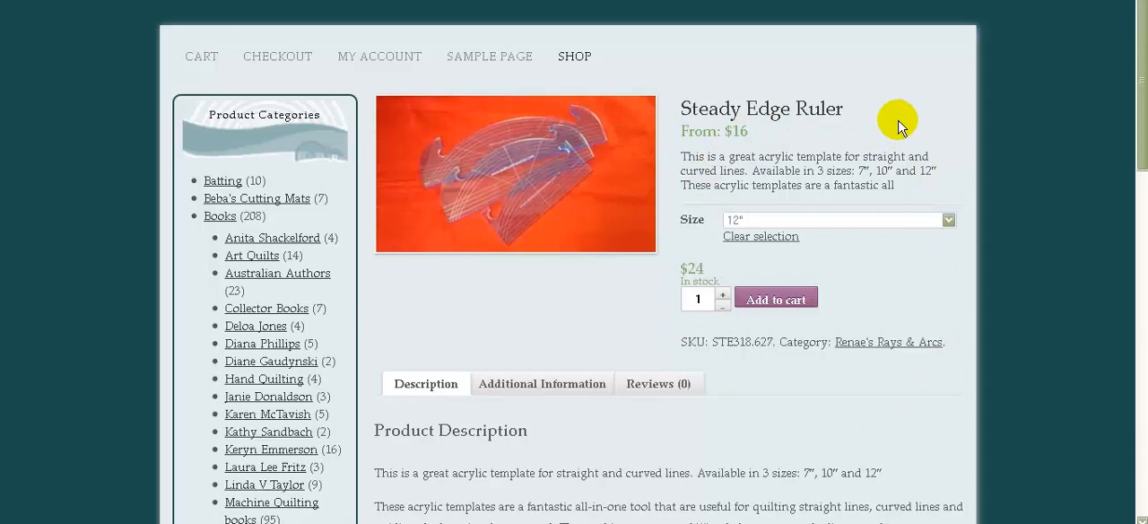